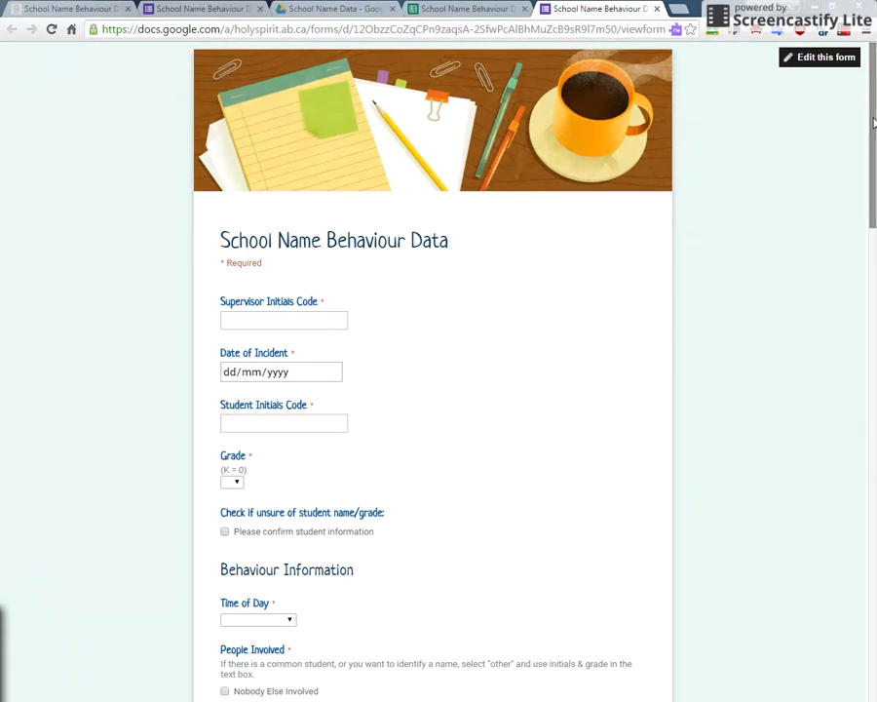
# - Scroll through the Form Responses 1 incident rows in the responses spreadsheet
pyautogui.scroll(-3)
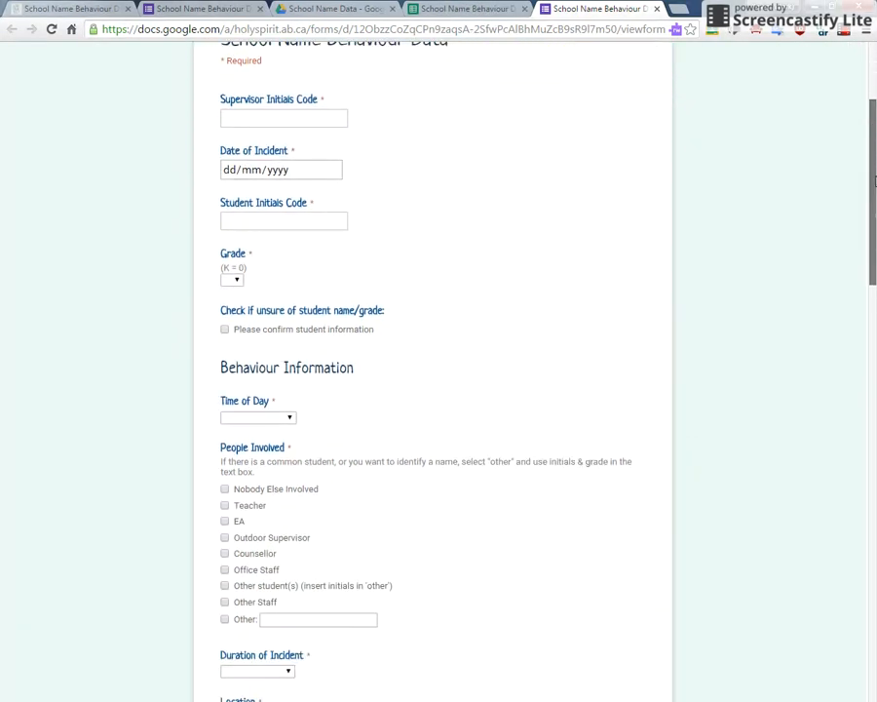
pyautogui.scroll(-3)
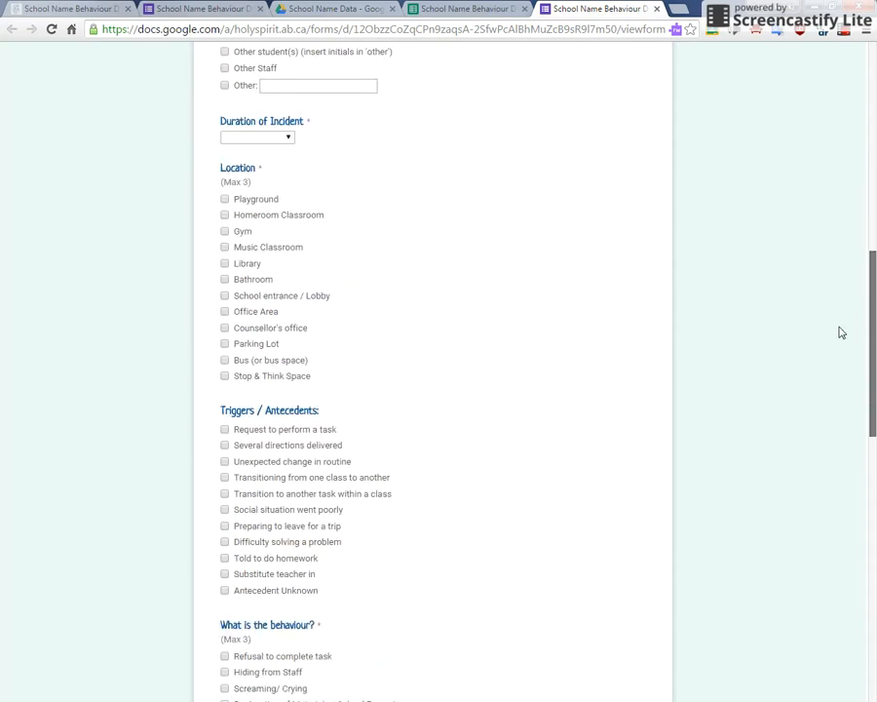
pyautogui.scroll(-3)
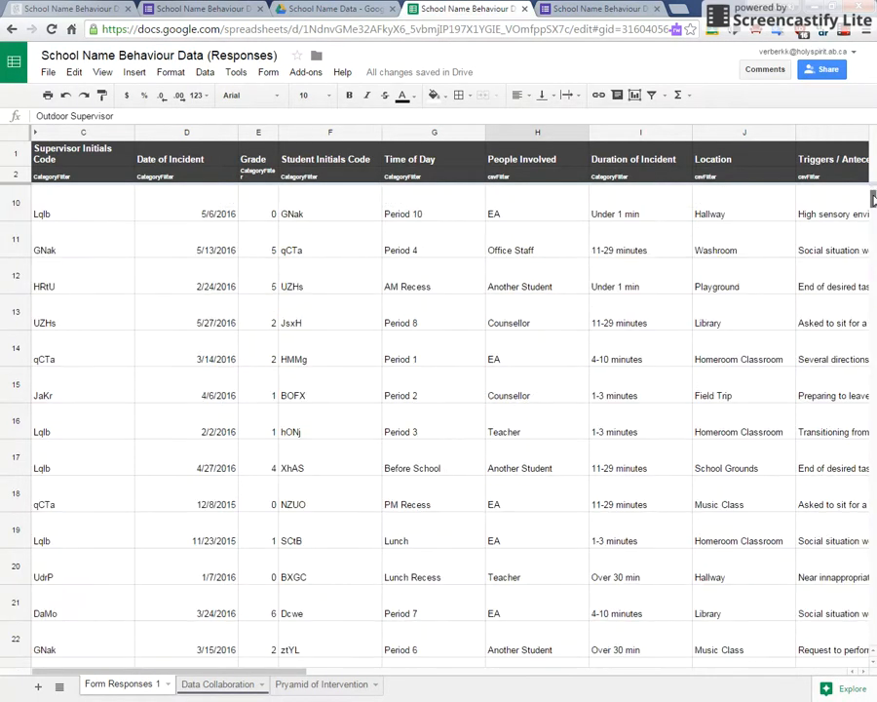
pyautogui.scroll(-3)
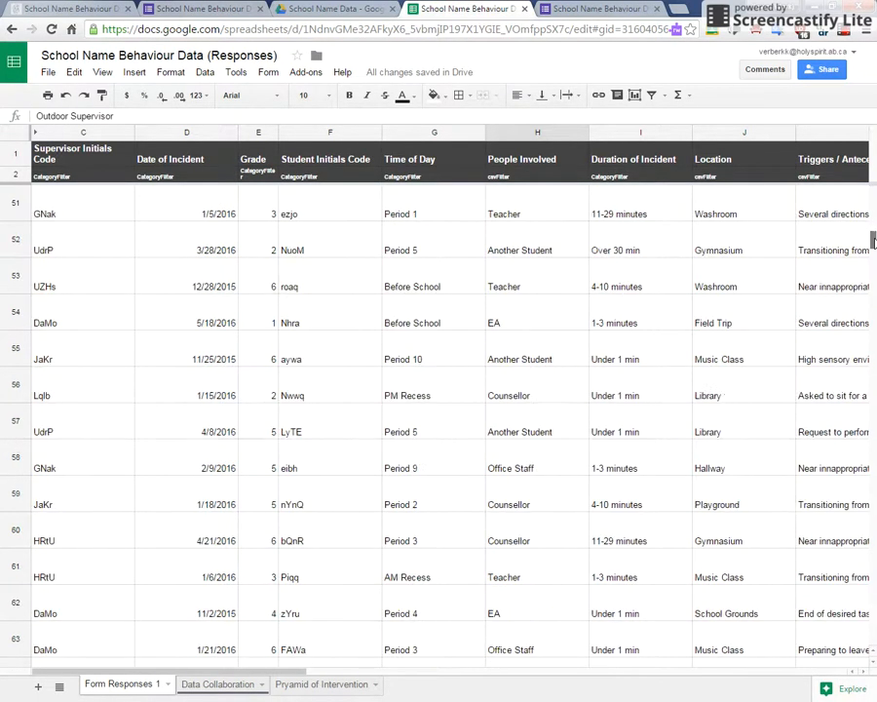
pyautogui.scroll(-3)
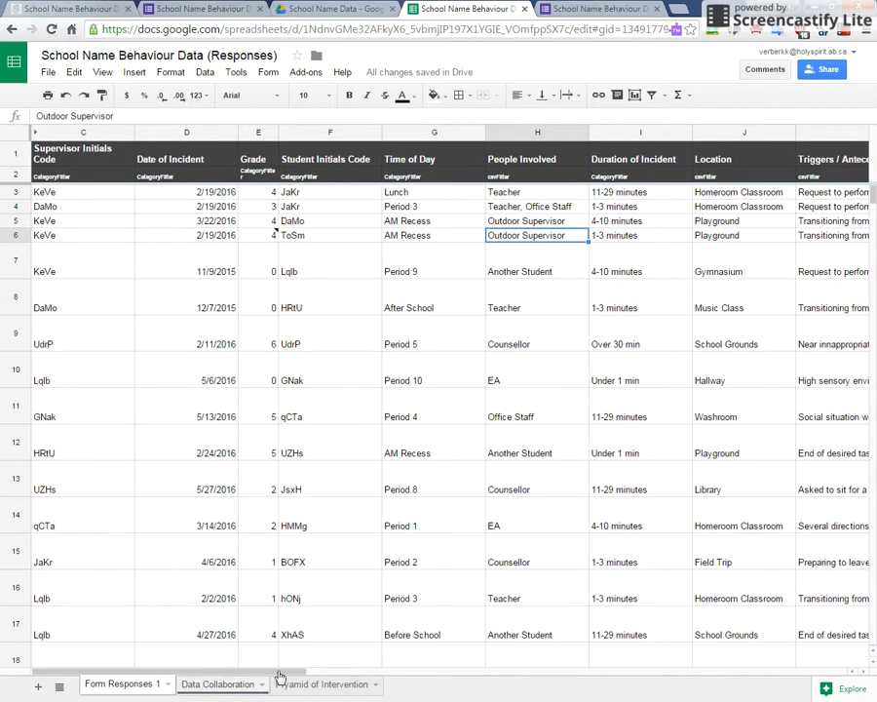
# - Review the Data Collaboration summary sheet, then the behaviour dashboard site's charts
pyautogui.click(218, 682)
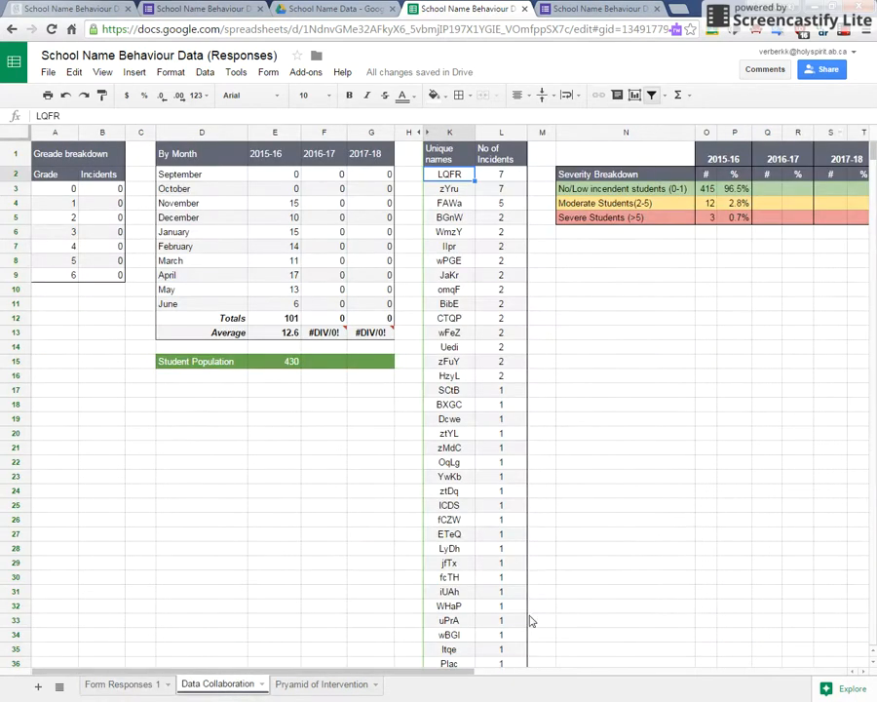
pyautogui.click(117, 682)
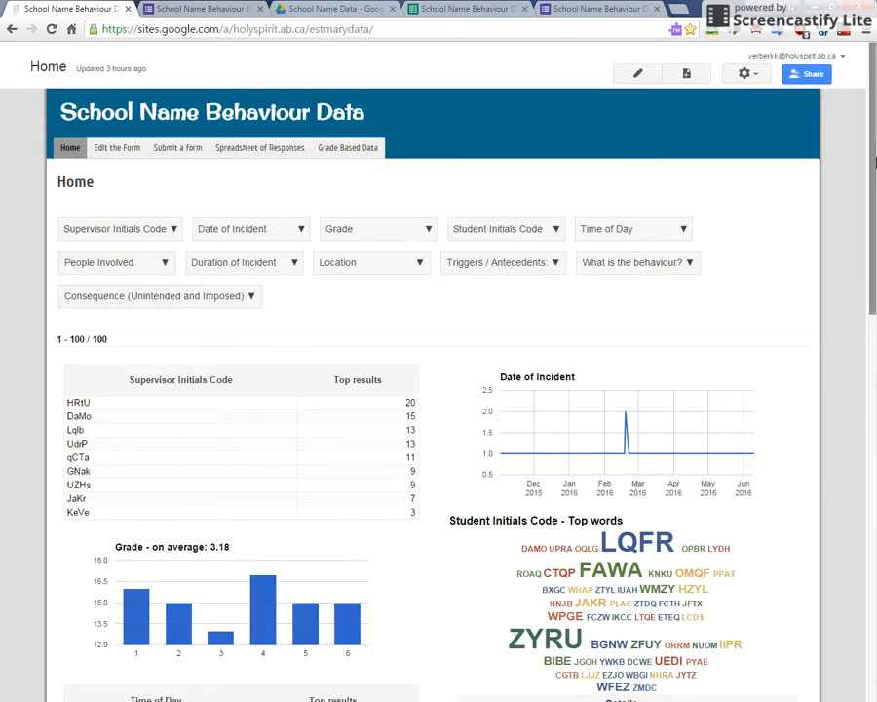
pyautogui.scroll(-3)
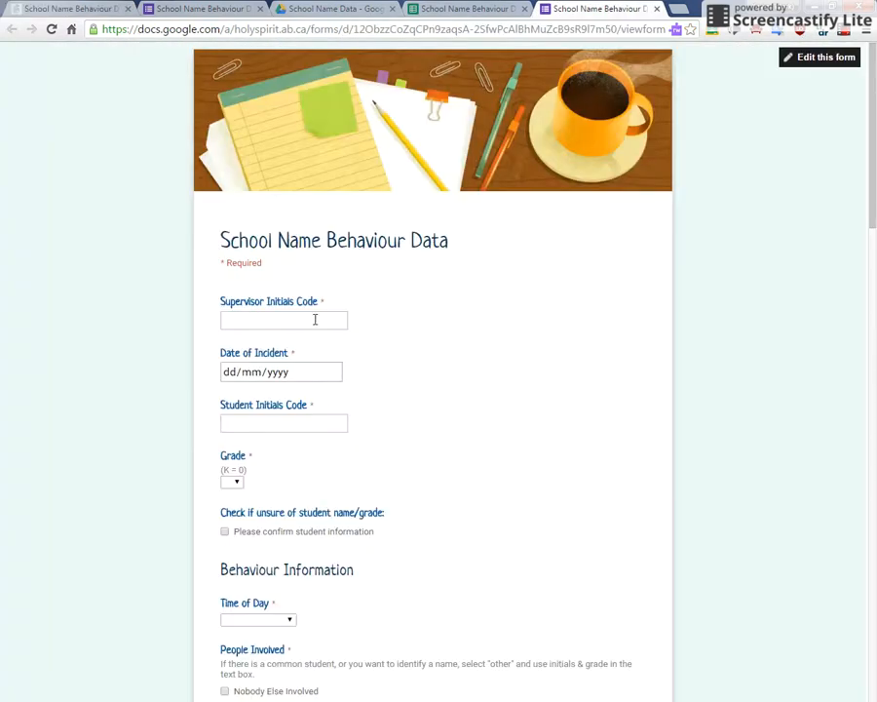
# - Enter supervisor code KeVe, incident date 19/02/2016 and student code ToSm
pyautogui.click(282, 319)
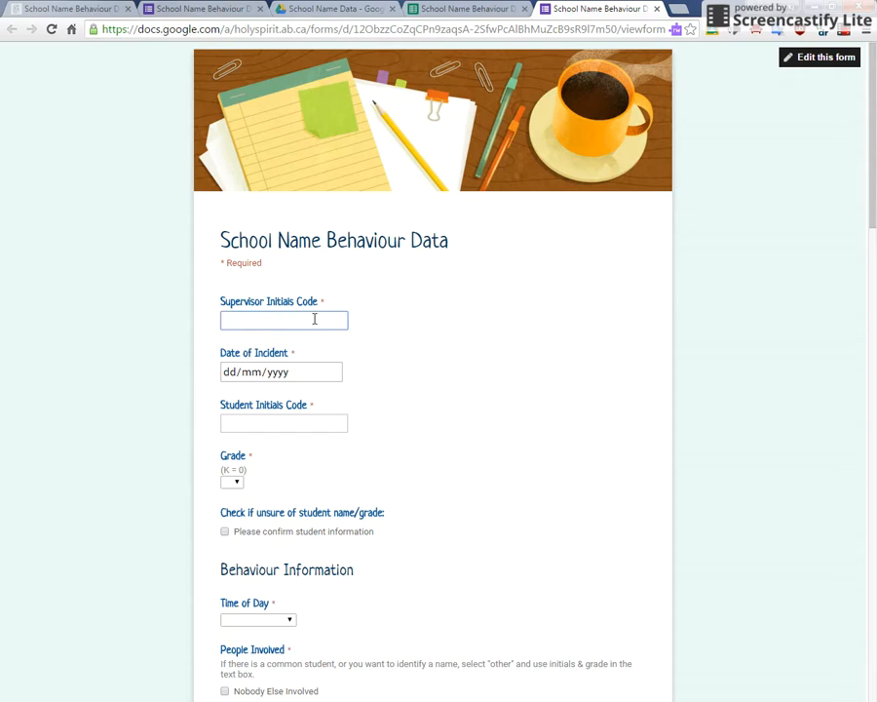
pyautogui.click(284, 319)
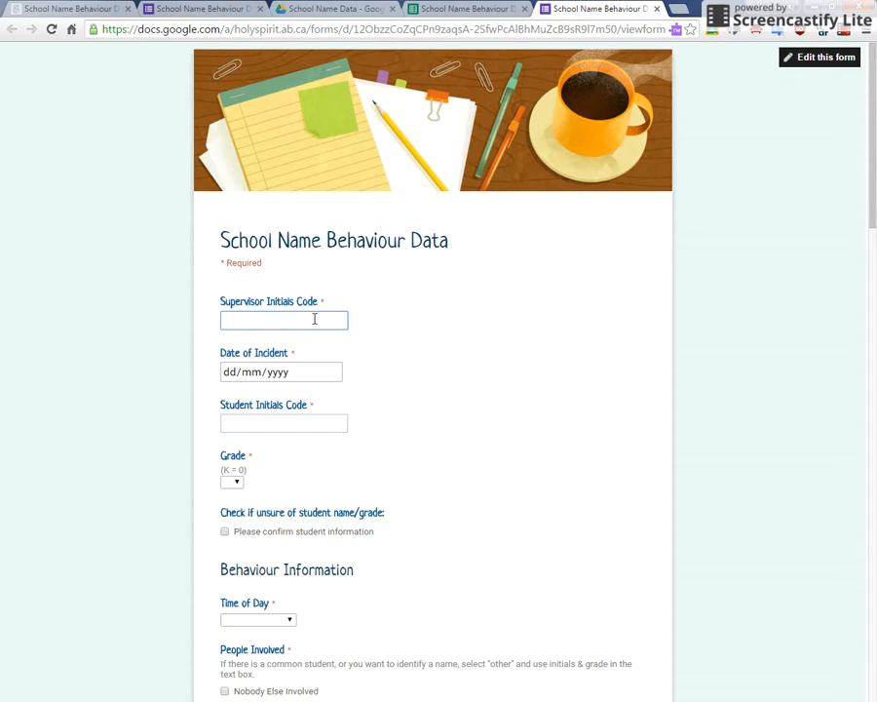
pyautogui.write('KeVe')
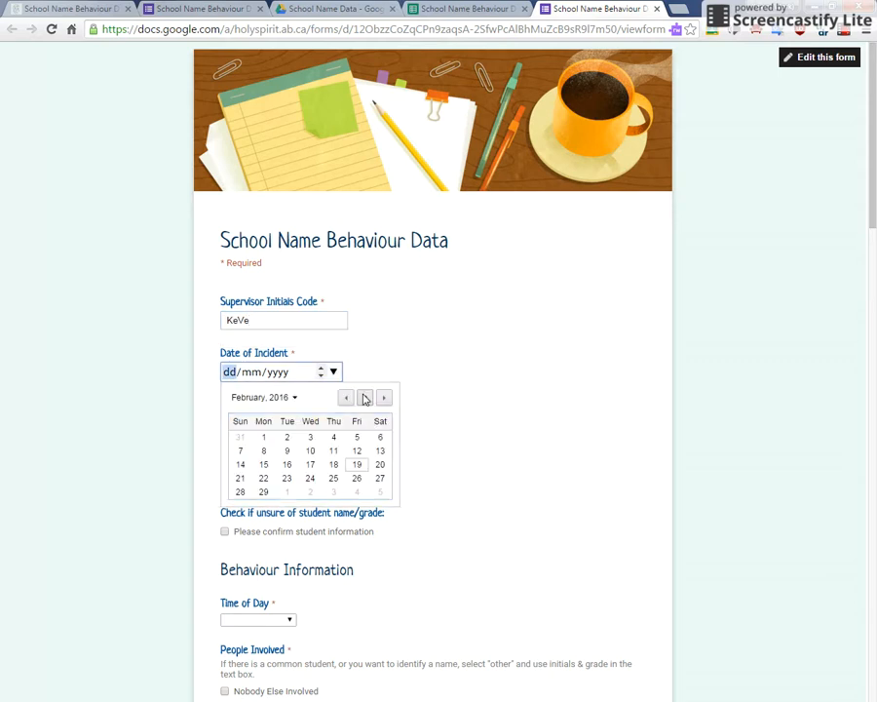
pyautogui.click(354, 464)
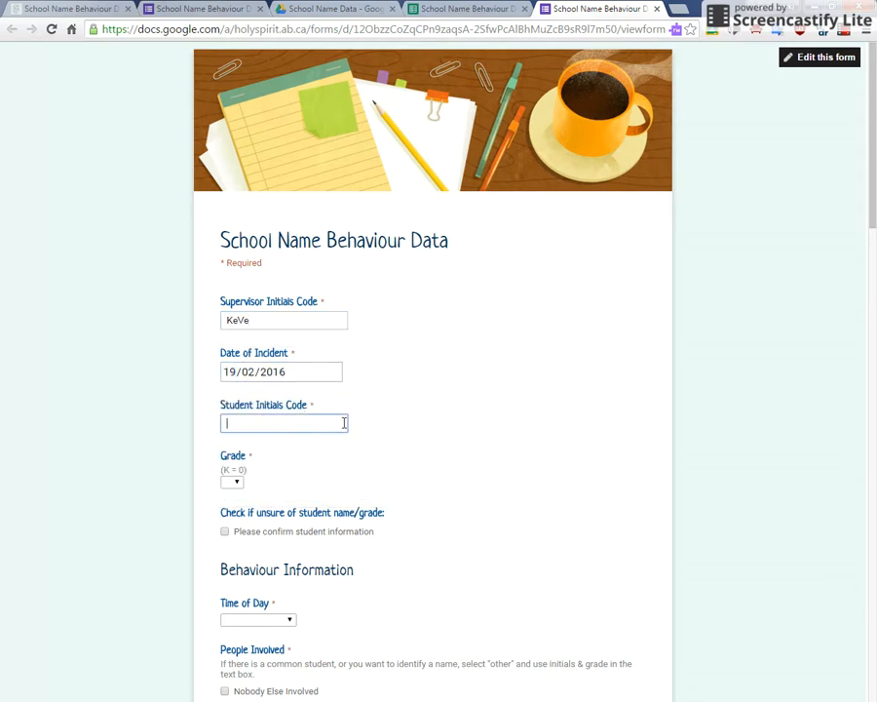
pyautogui.write('ToSm')
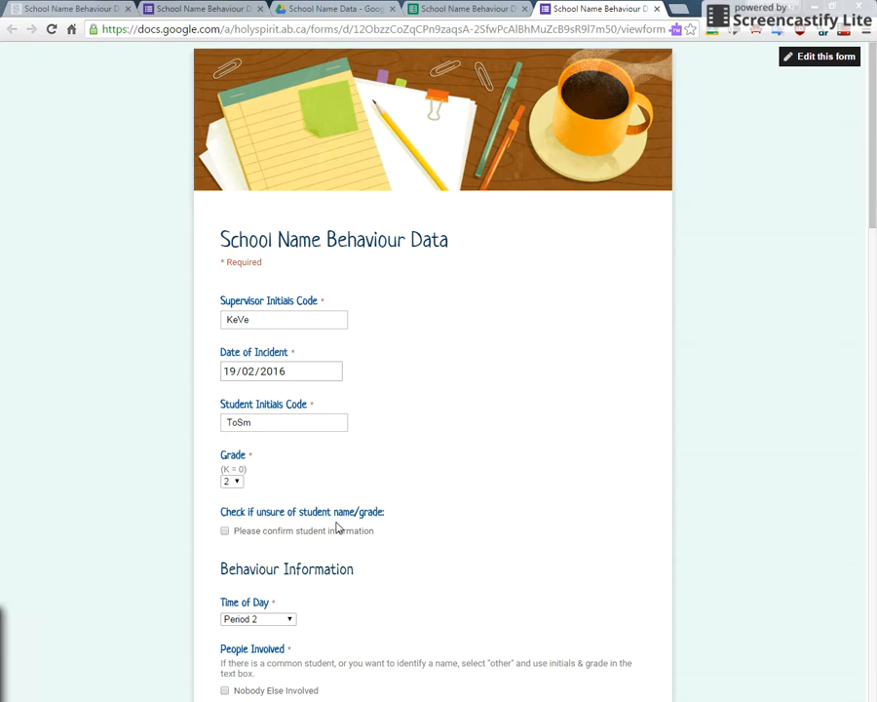
# - Re-enter the student initials code ToSm and move down to the behaviour questions
pyautogui.click(281, 371)
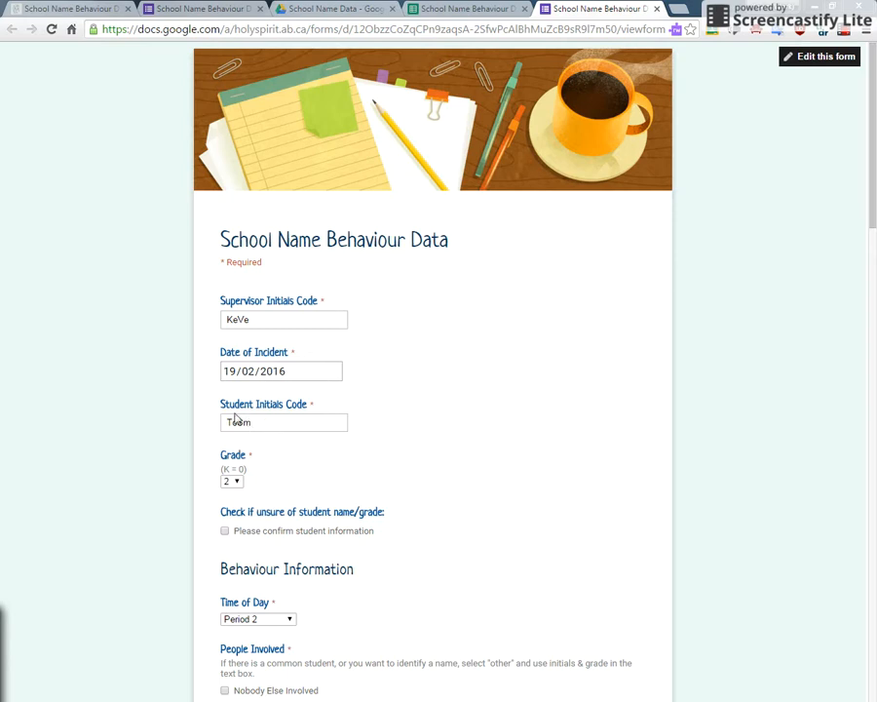
pyautogui.write('ToSm')
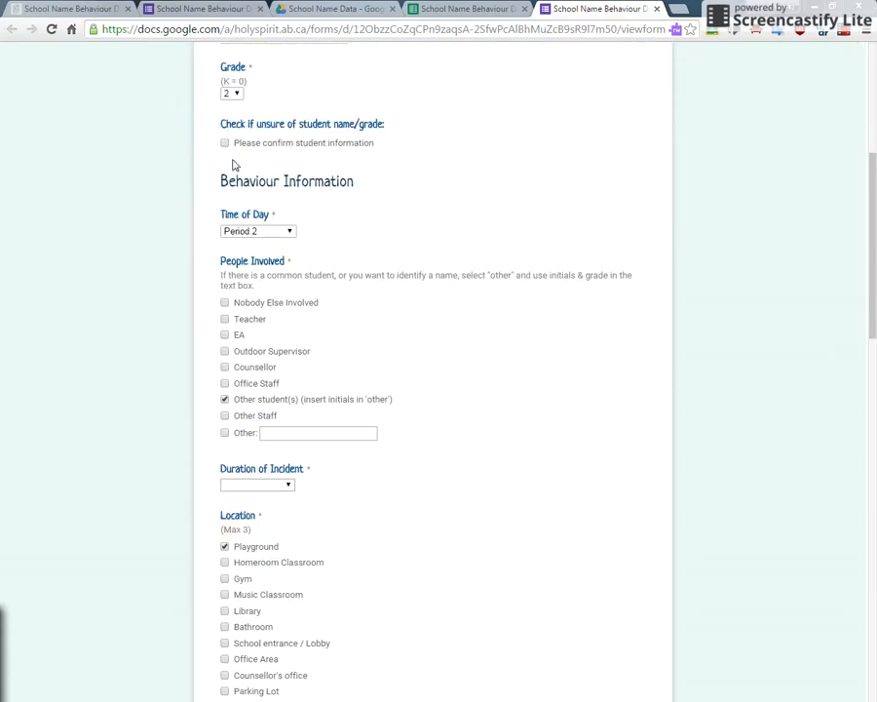
pyautogui.moveTo(288, 239)
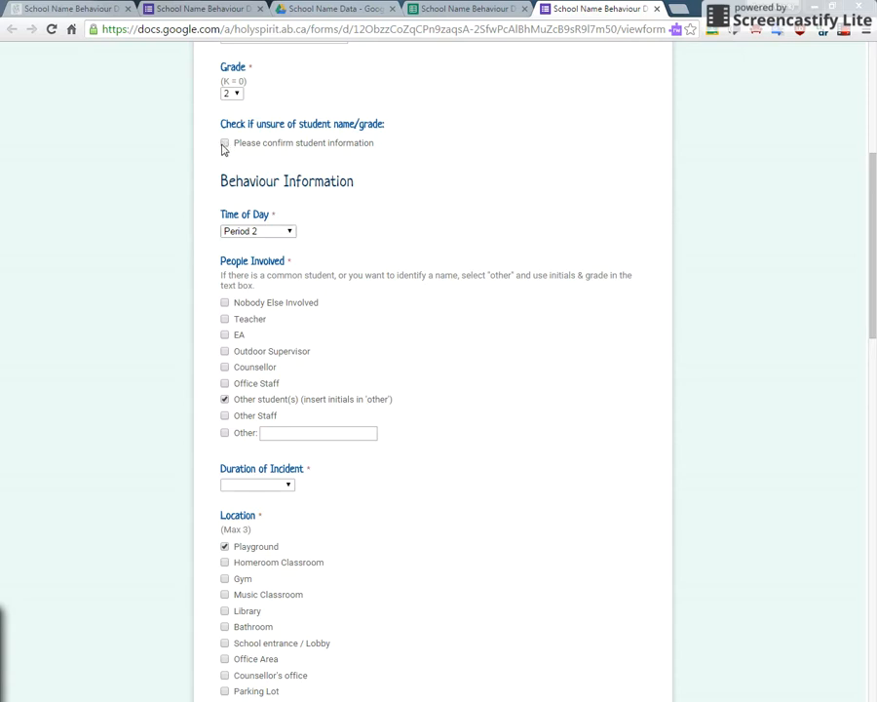
pyautogui.moveTo(226, 147)
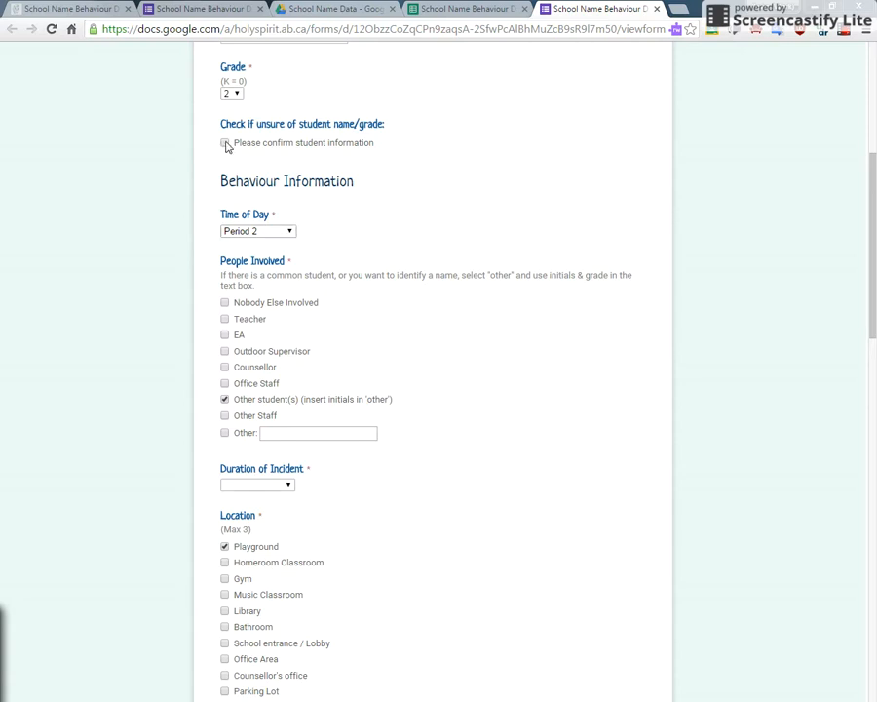
pyautogui.scroll(-3)
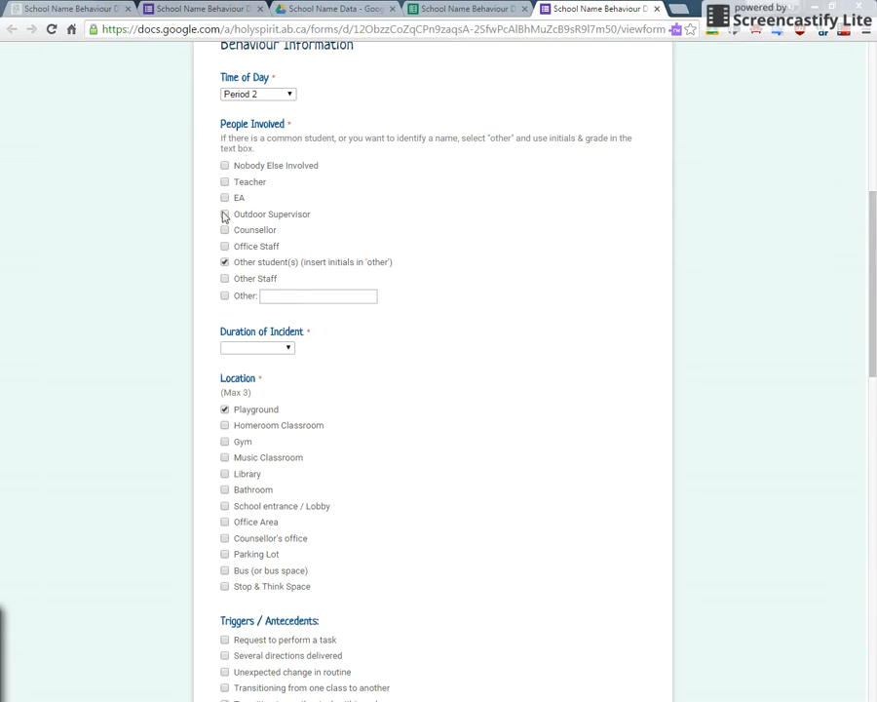
pyautogui.scroll(-3)
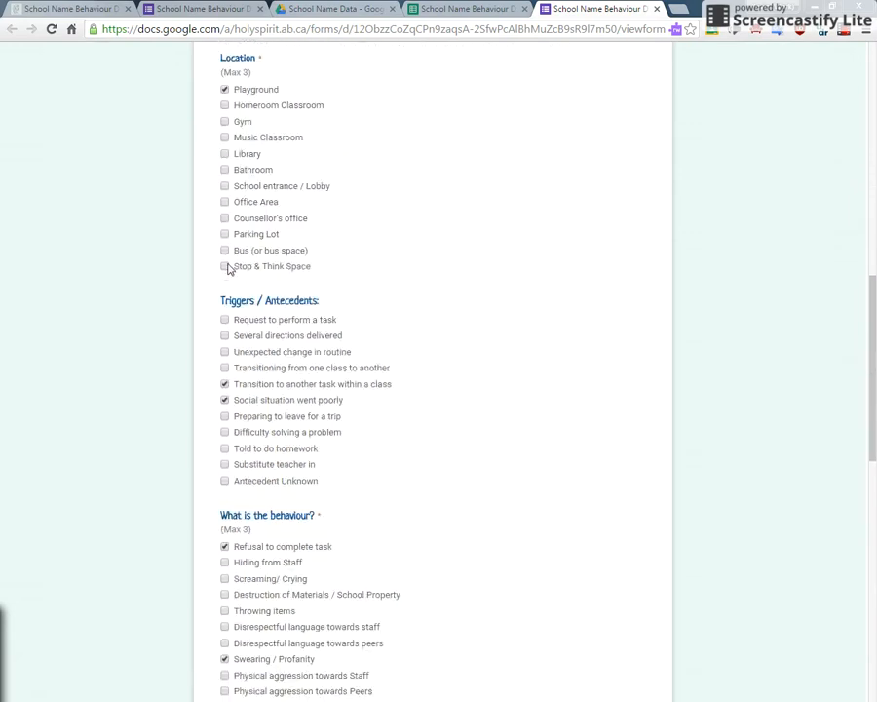
pyautogui.scroll(-3)
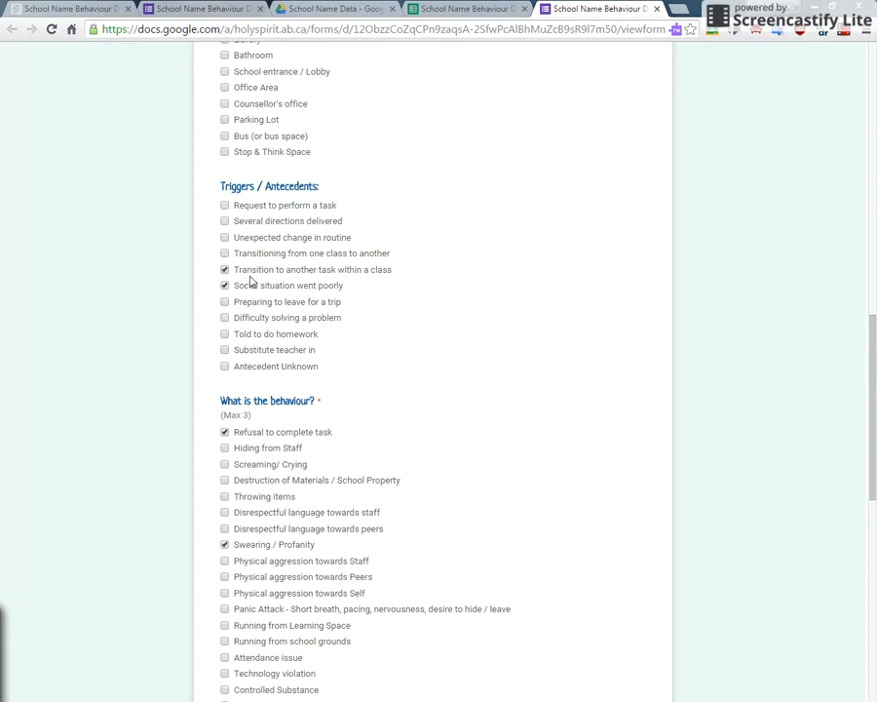
pyautogui.scroll(-3)
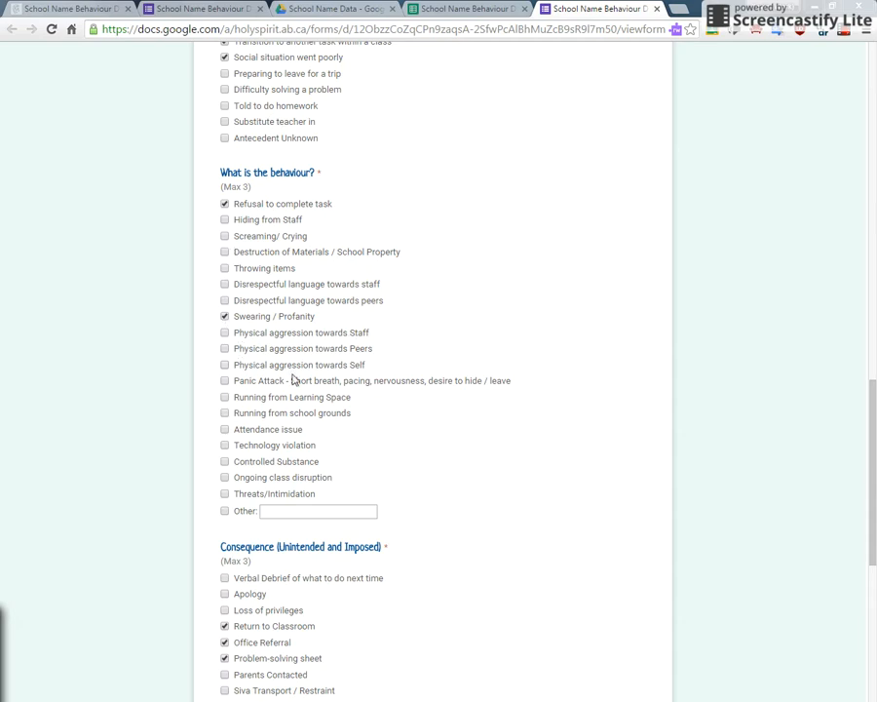
pyautogui.moveTo(222, 267)
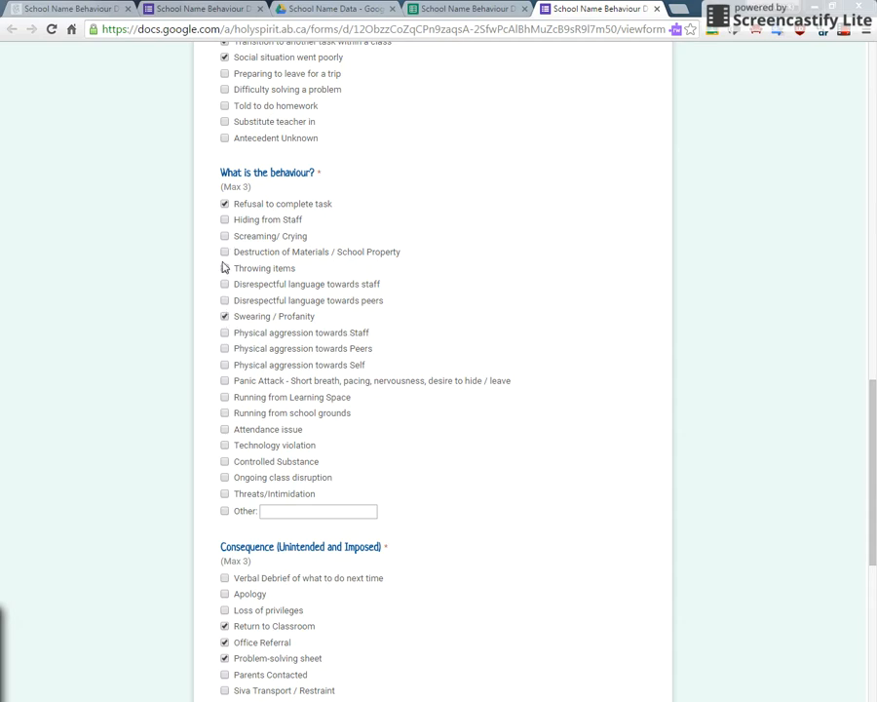
# - Tick Physical aggression towards Peers, untick Problem-solving sheet, tick Avoided an undesired task
pyautogui.click(227, 347)
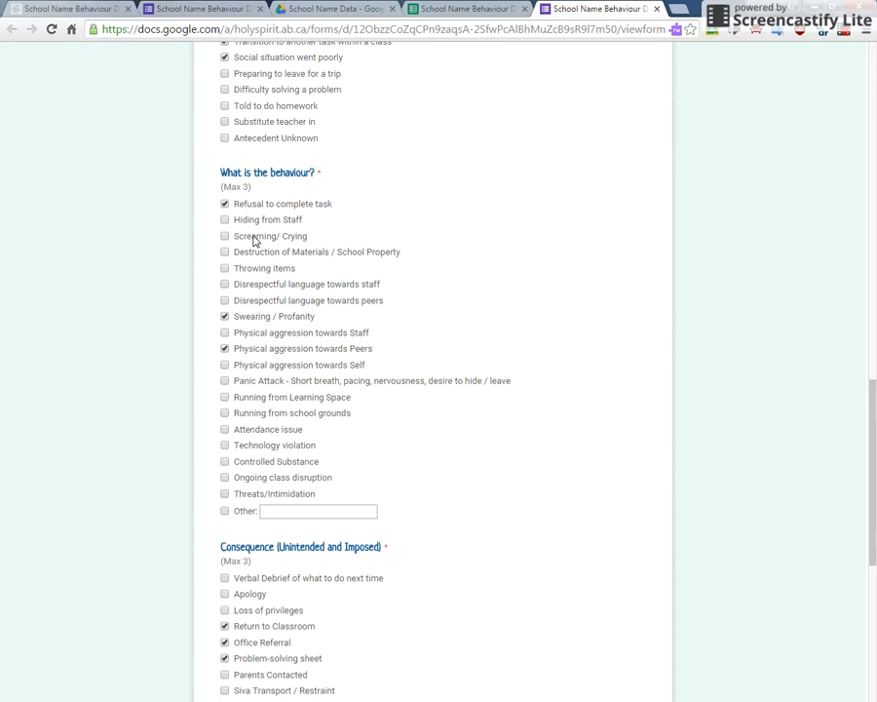
pyautogui.scroll(-3)
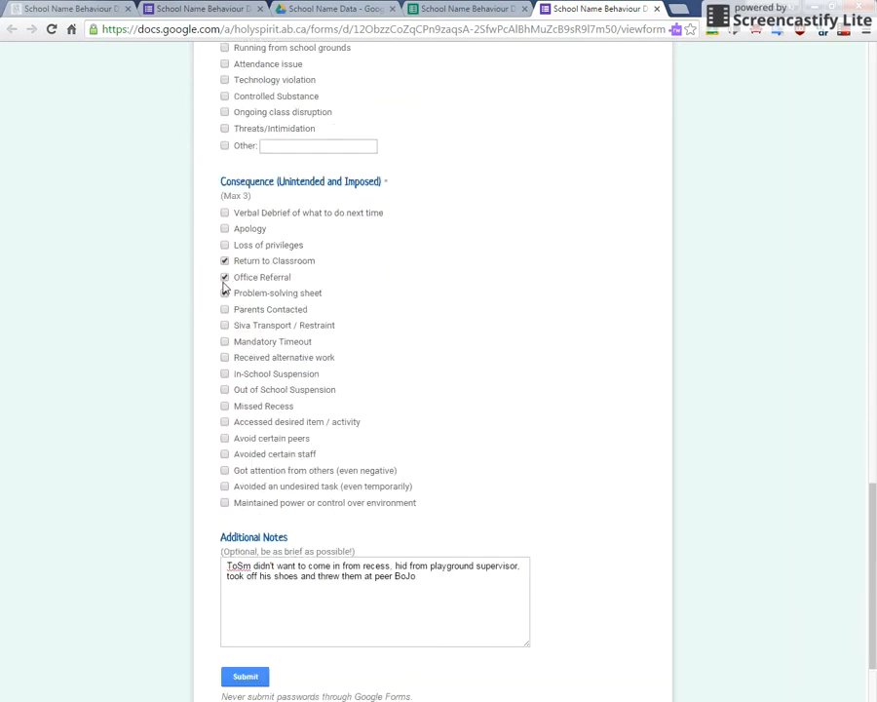
pyautogui.click(225, 292)
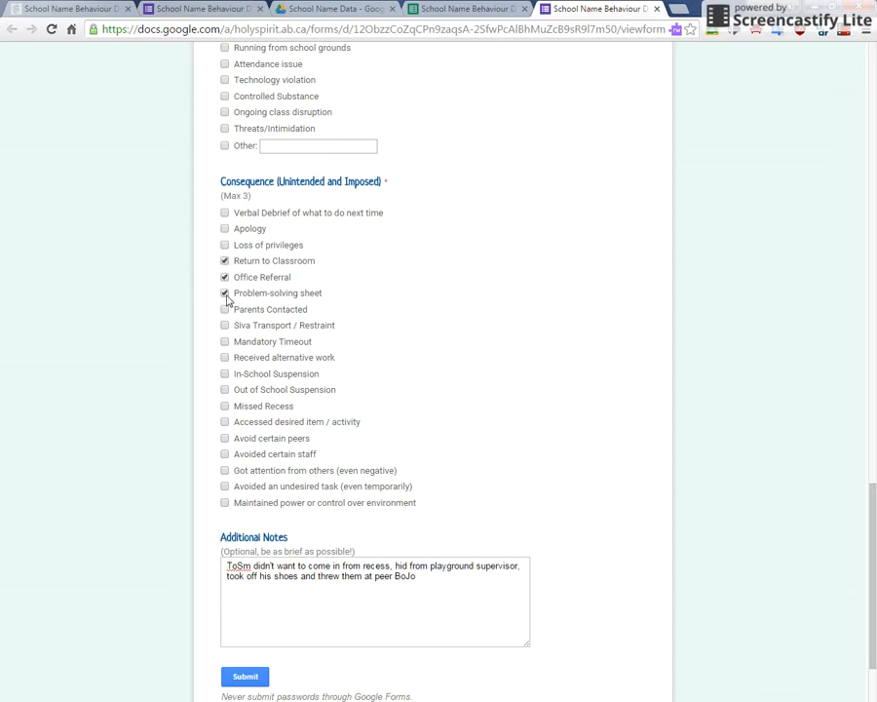
pyautogui.click(226, 293)
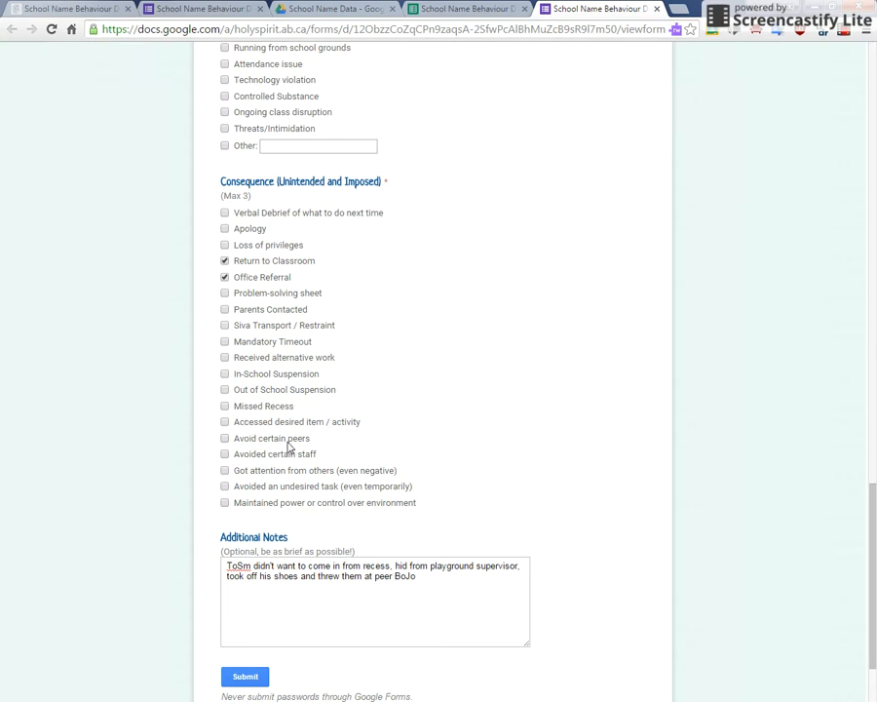
pyautogui.moveTo(160, 482)
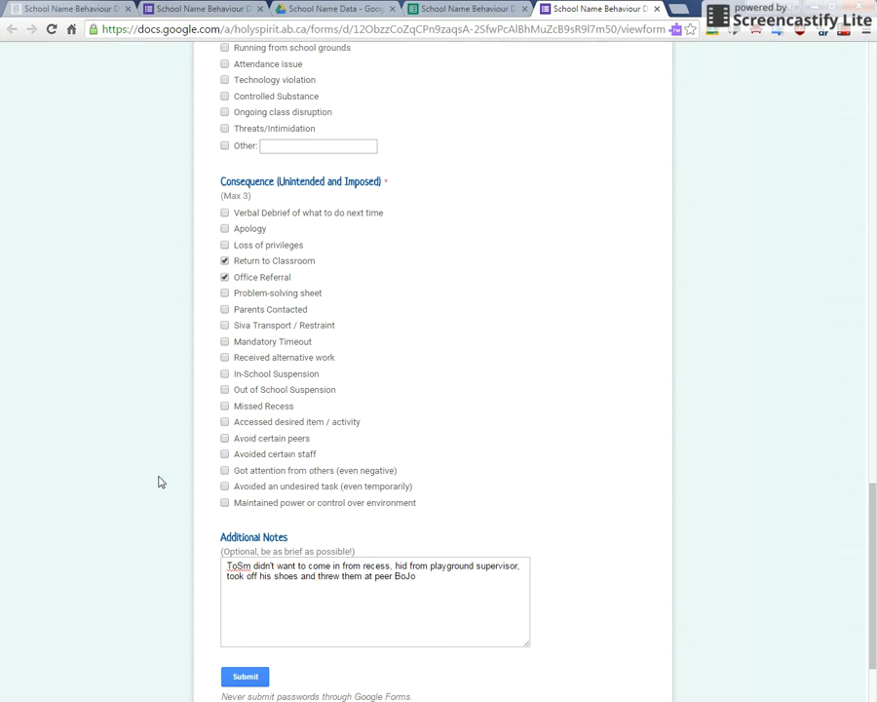
pyautogui.click(224, 485)
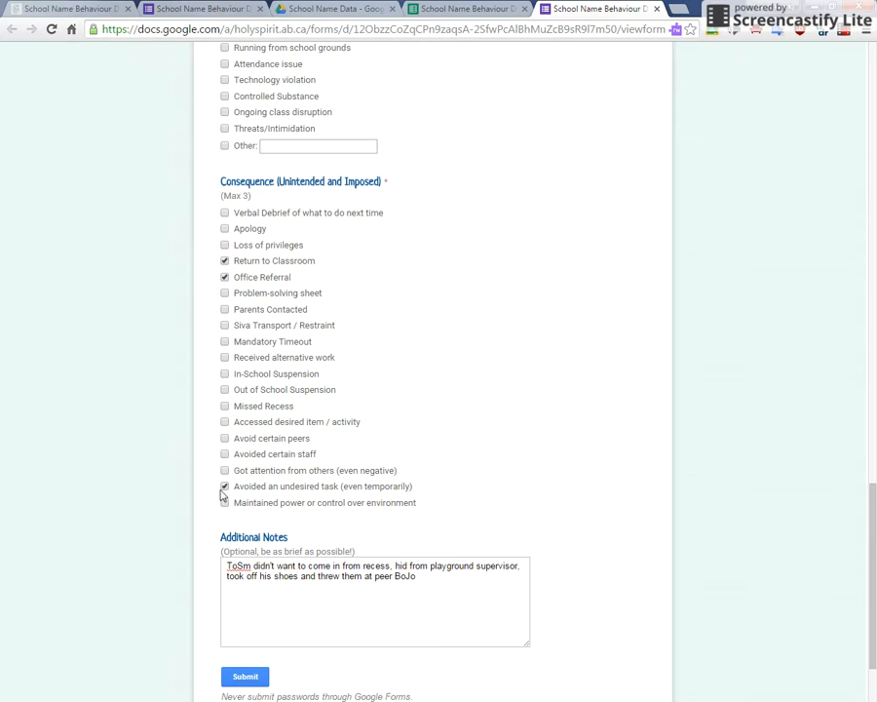
pyautogui.scroll(-3)
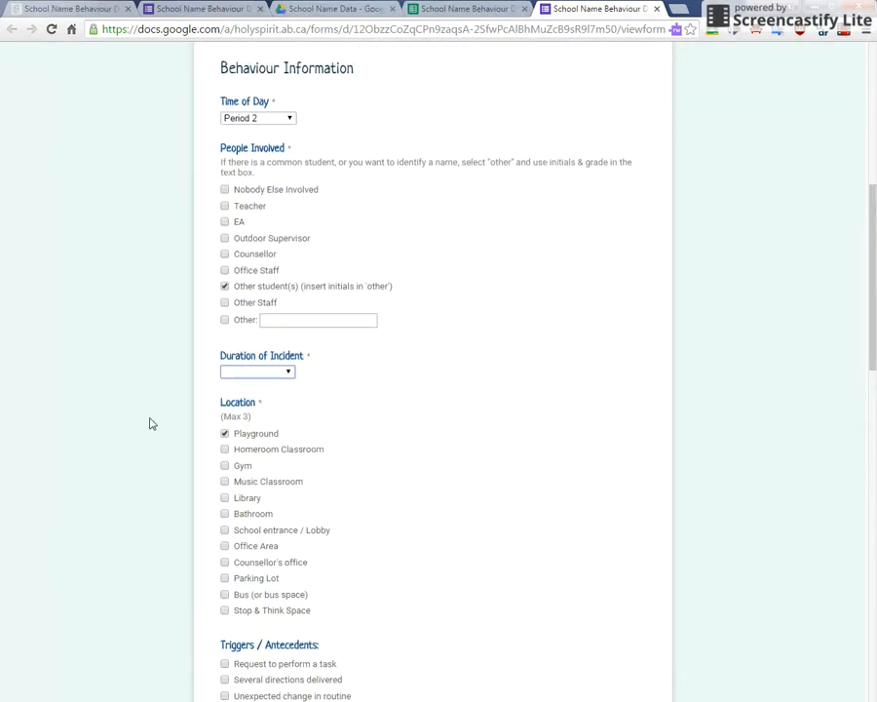
pyautogui.click(257, 370)
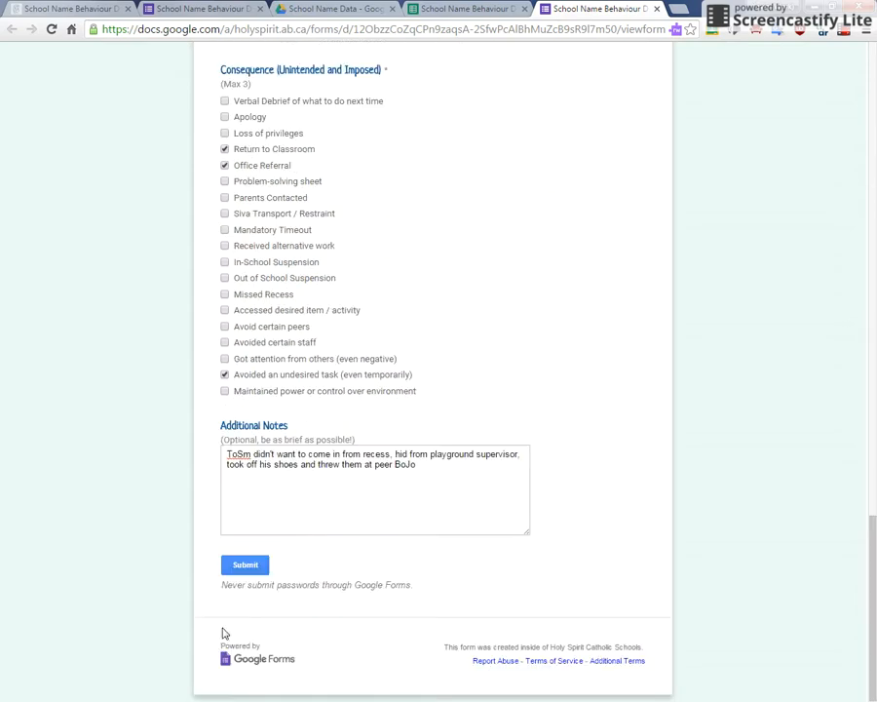
pyautogui.click(245, 565)
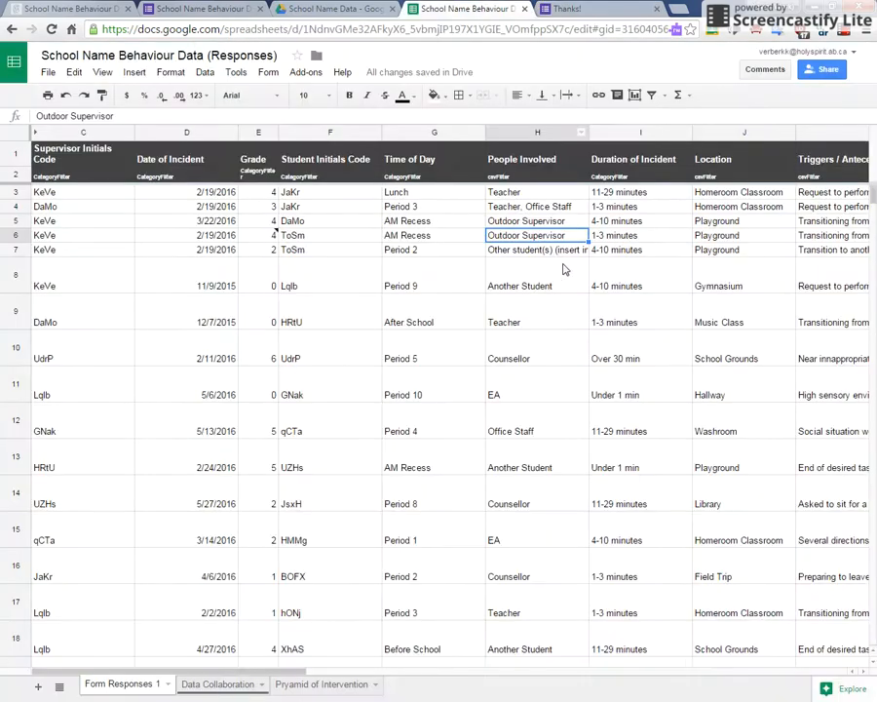
# - Inspect the supervisor code cell of the newest response row
pyautogui.click(81, 250)
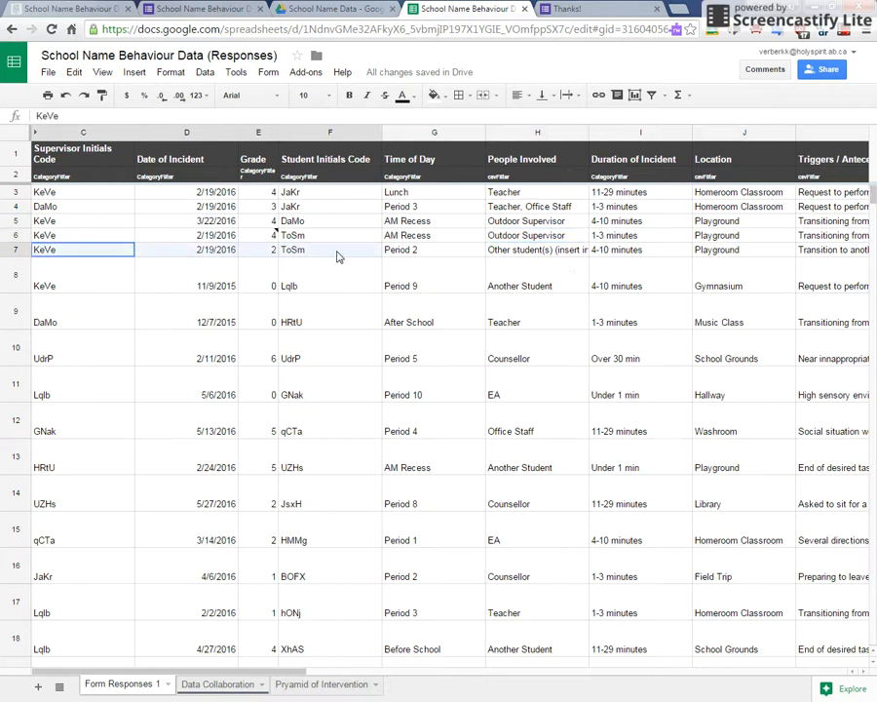
pyautogui.scroll(-3)
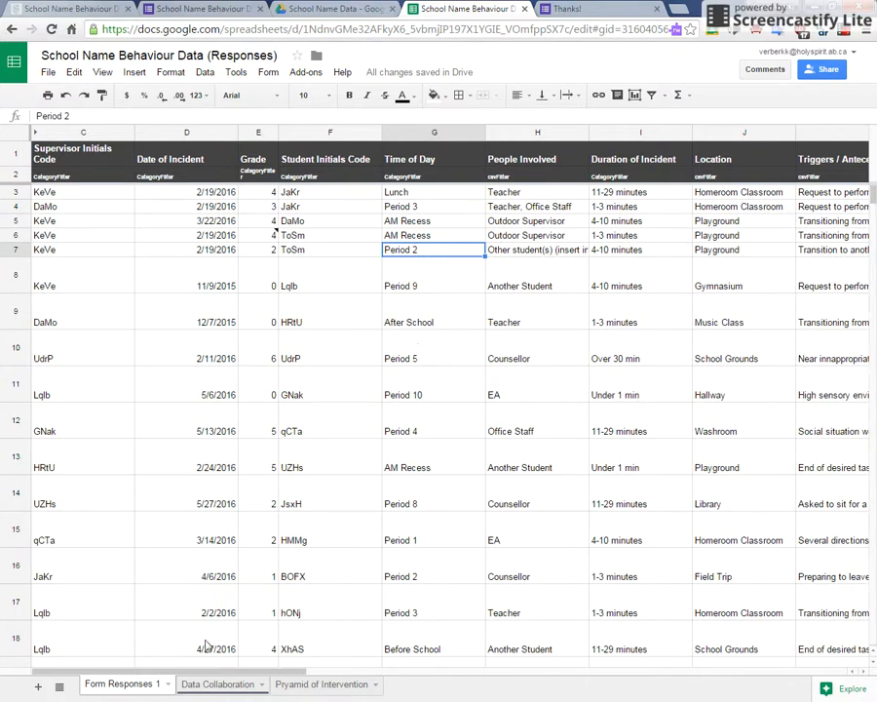
pyautogui.moveTo(218, 600)
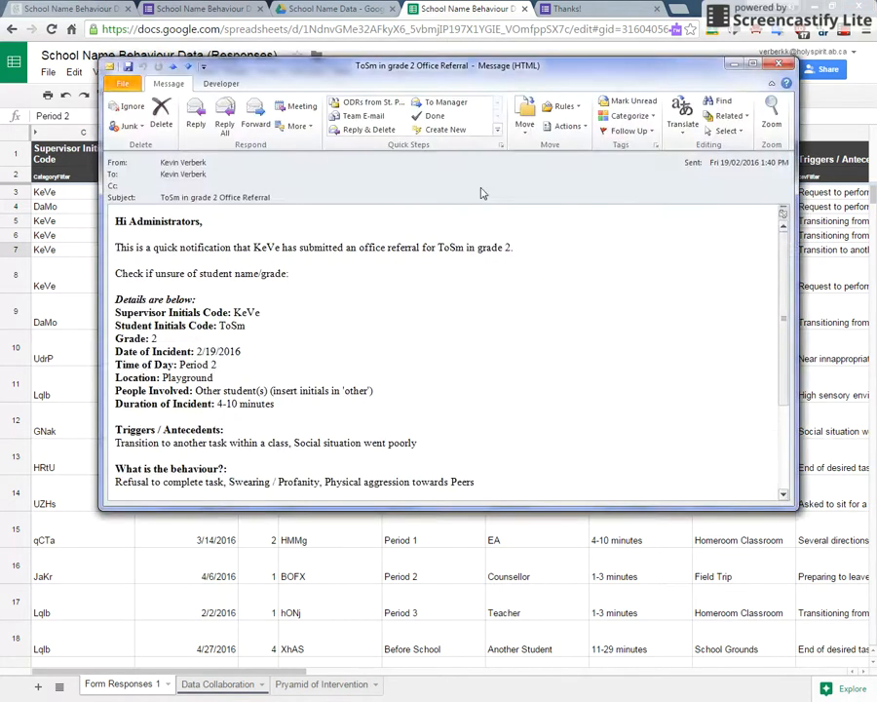
pyautogui.moveTo(246, 246)
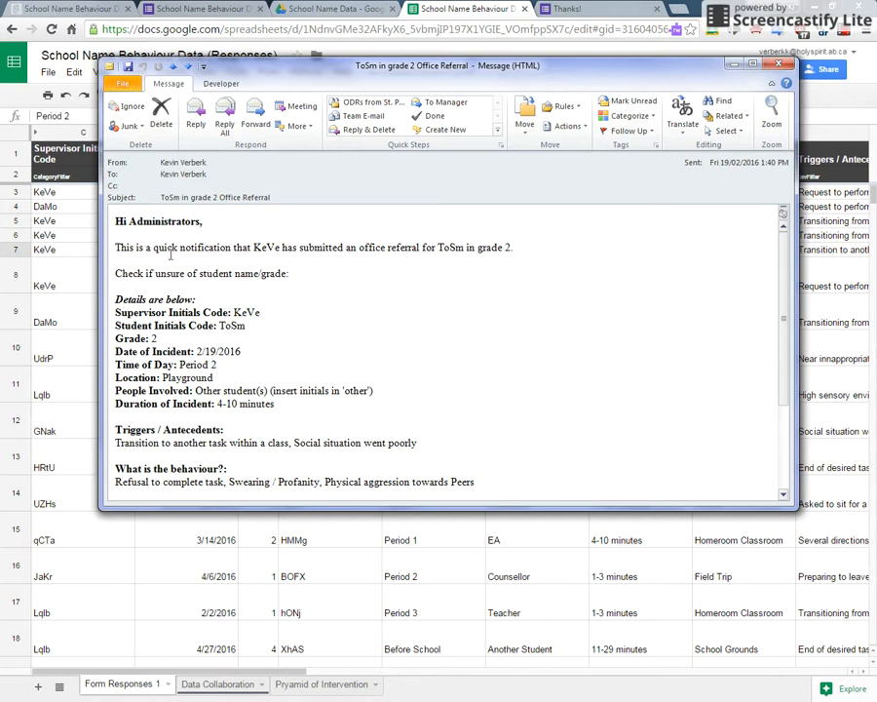
# - Read ToSm's office referral email to its notes and follow its edit-response link
pyautogui.doubleClick(266, 245)
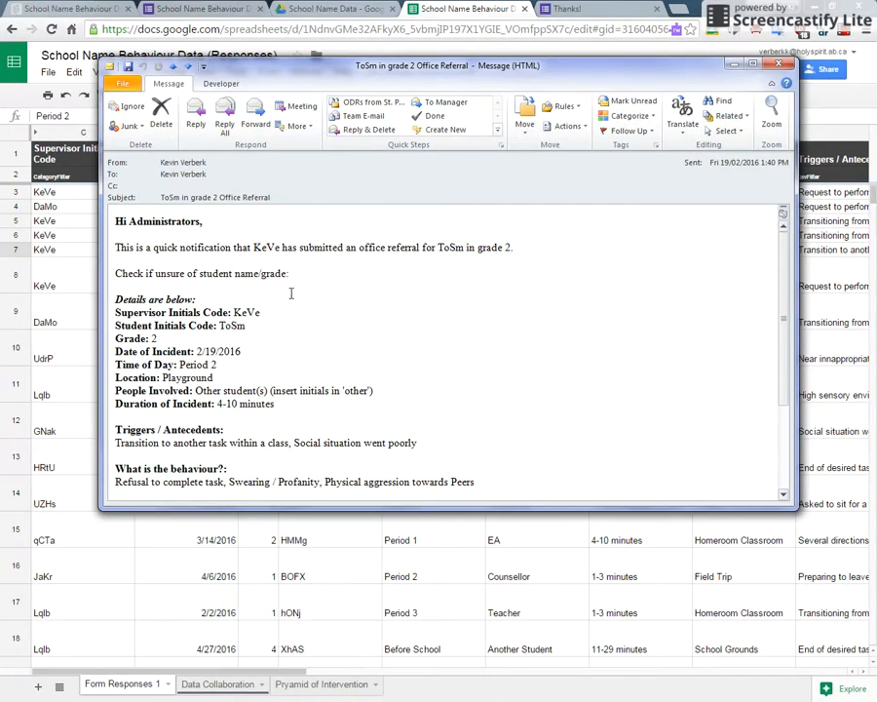
pyautogui.scroll(-3)
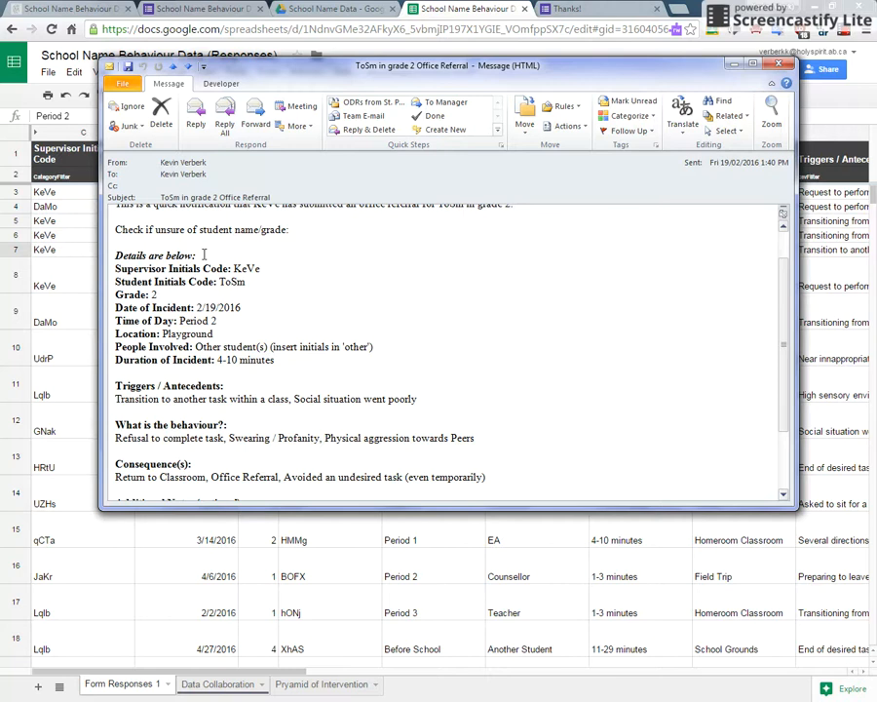
pyautogui.scroll(-3)
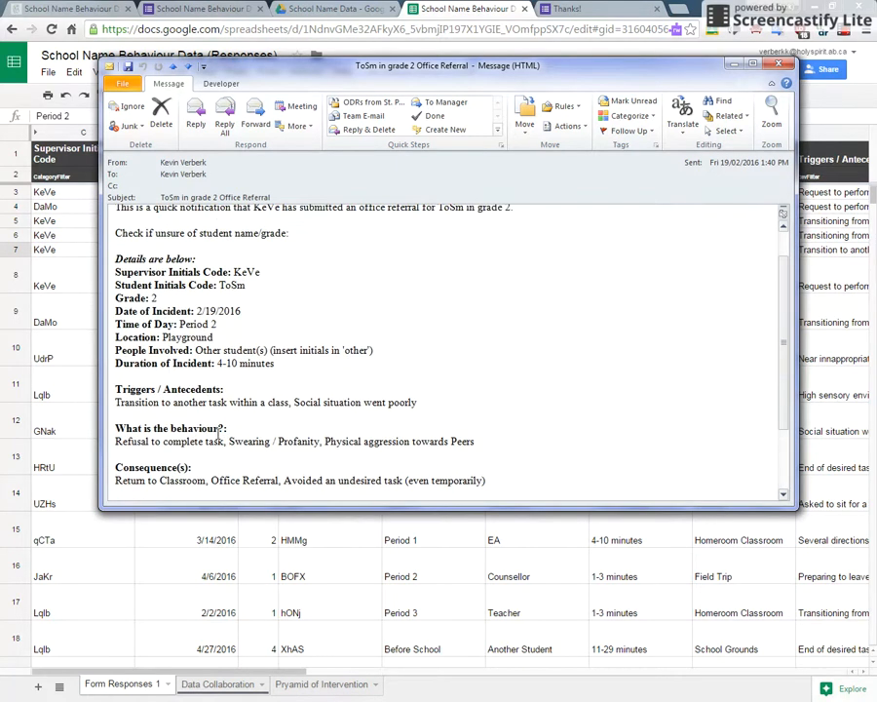
pyautogui.scroll(-3)
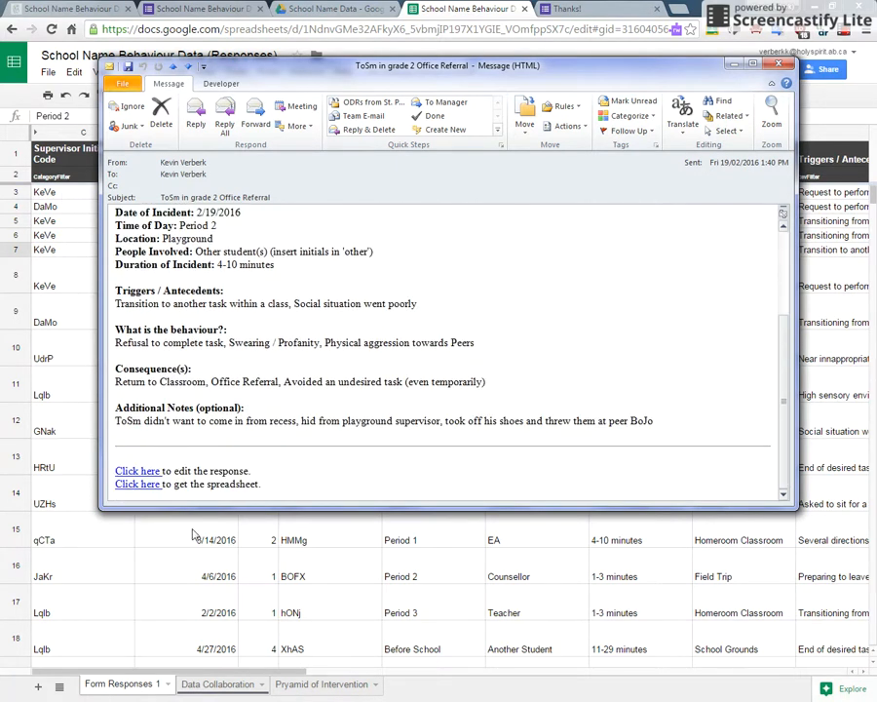
pyautogui.click(136, 469)
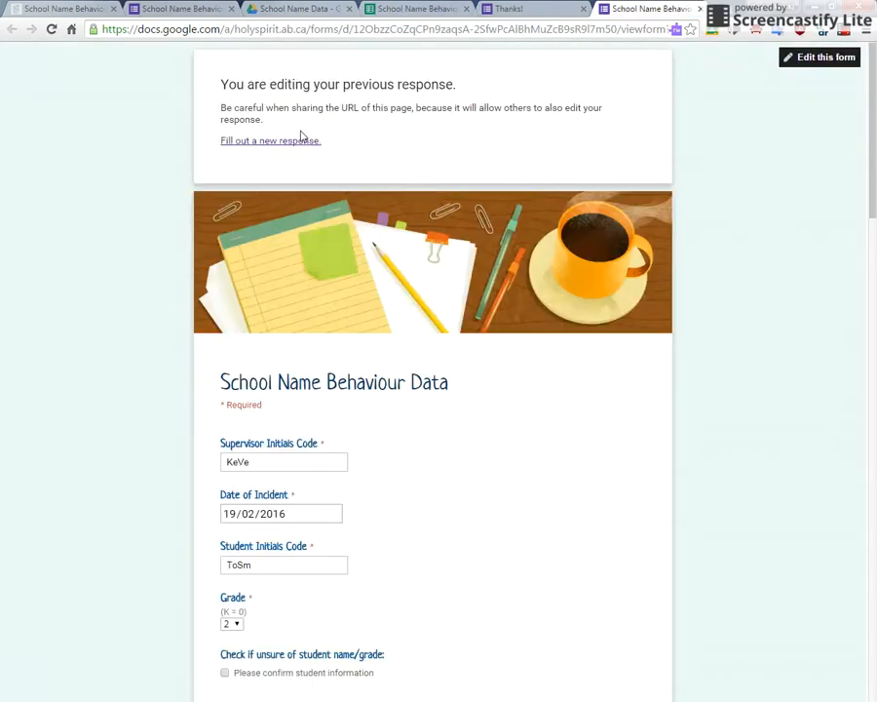
# - Check ToSm's recorded grade, resubmit the edited response and bring up the dashboard site
pyautogui.scroll(-3)
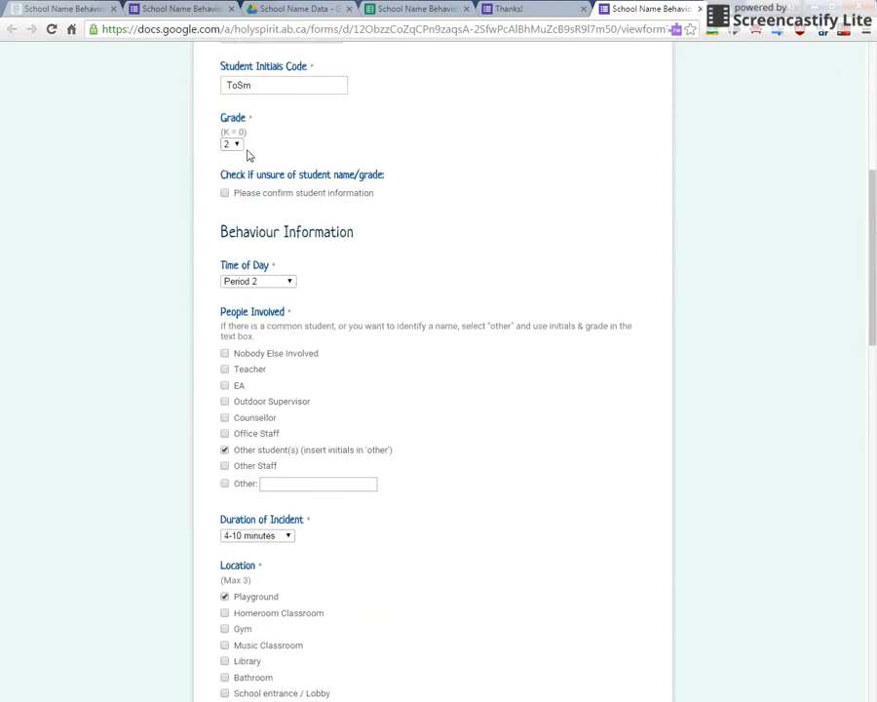
pyautogui.click(230, 144)
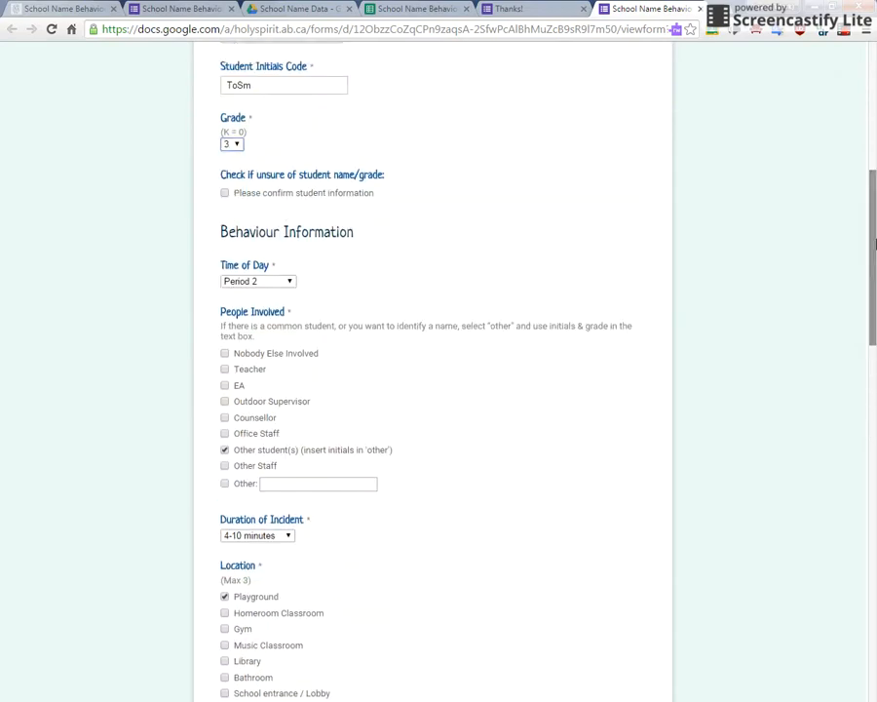
pyautogui.scroll(-3)
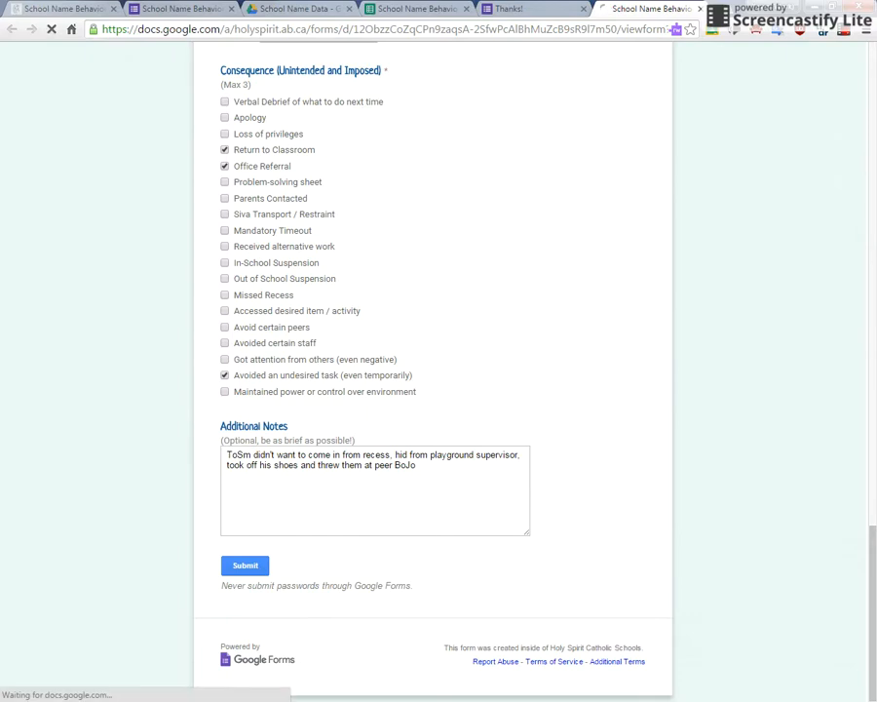
pyautogui.click(246, 565)
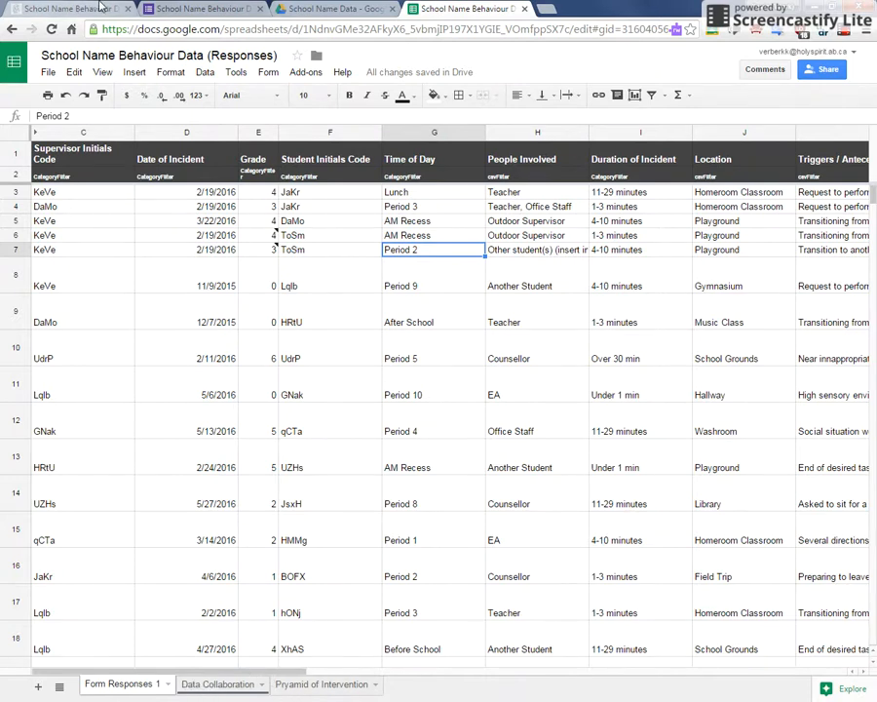
pyautogui.click(468, 8)
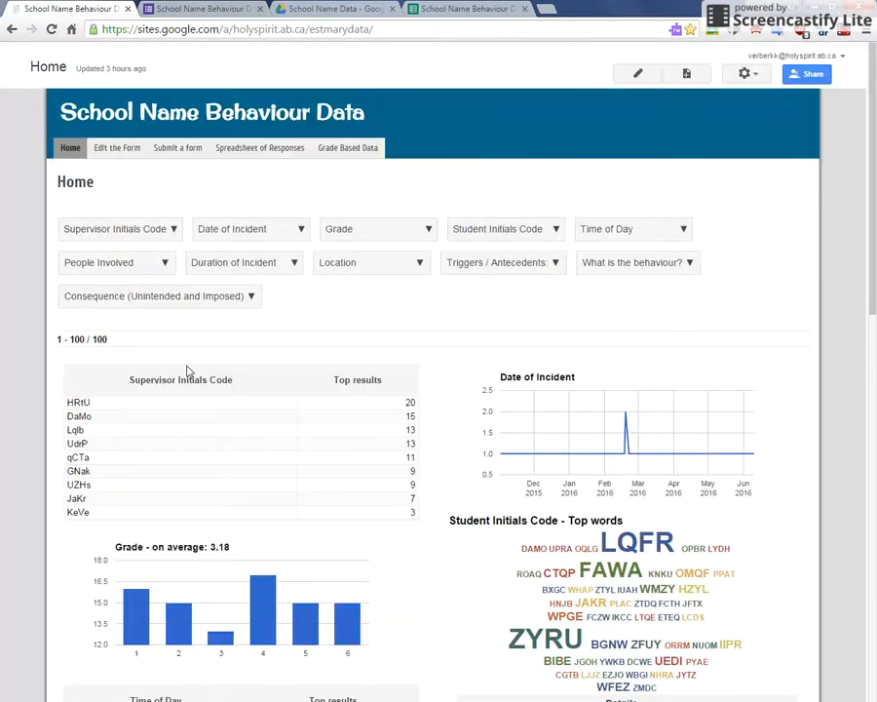
pyautogui.moveTo(671, 241)
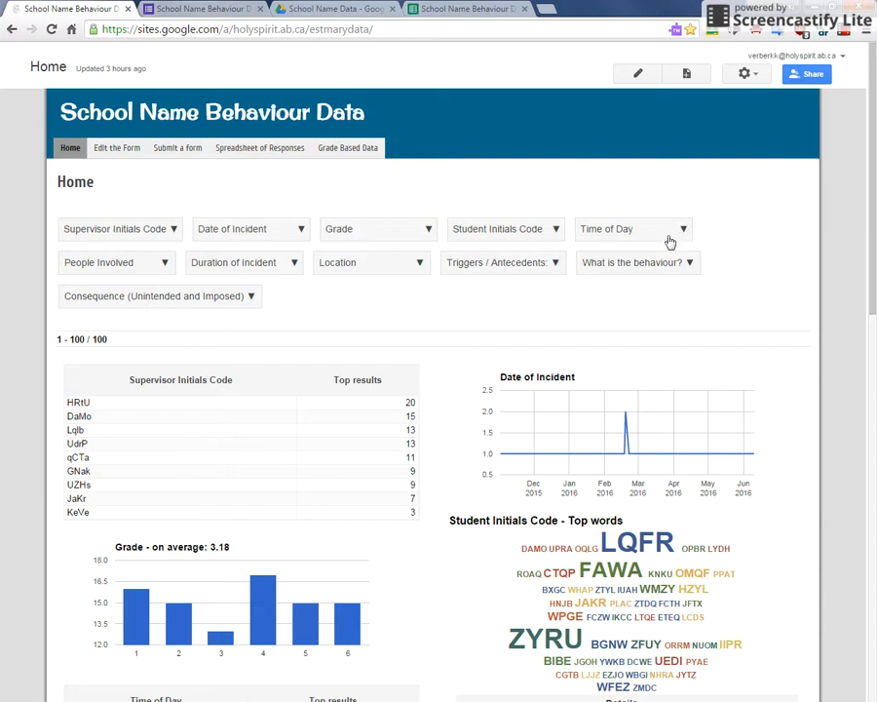
pyautogui.click(347, 148)
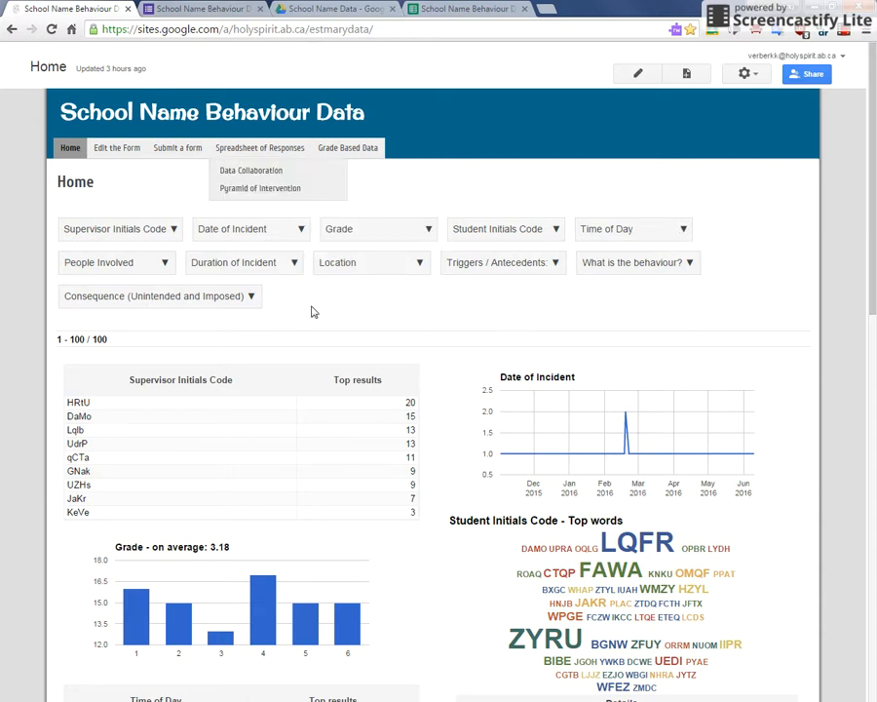
pyautogui.scroll(-3)
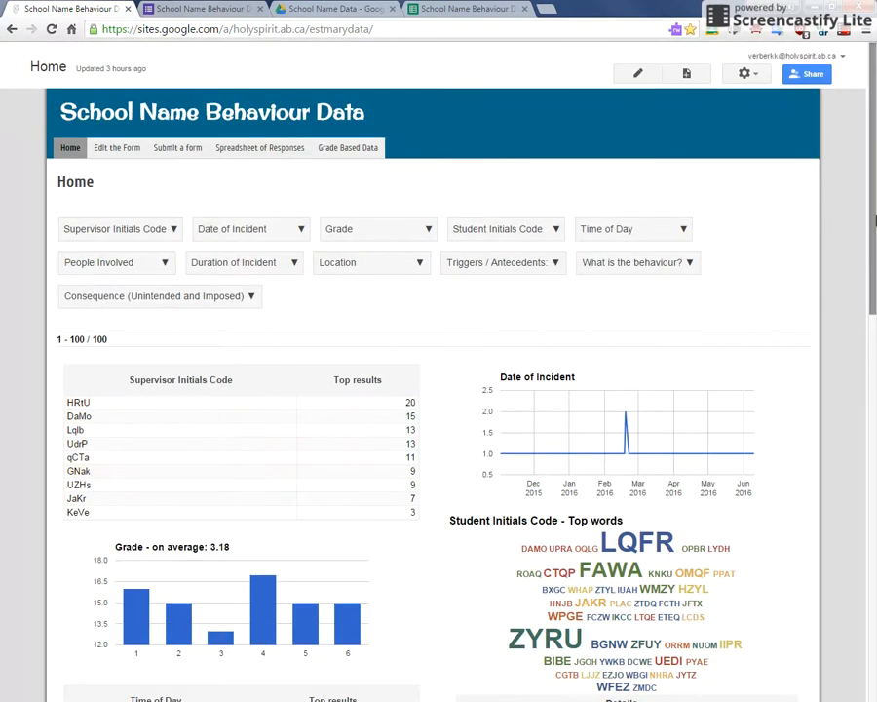
pyautogui.scroll(-3)
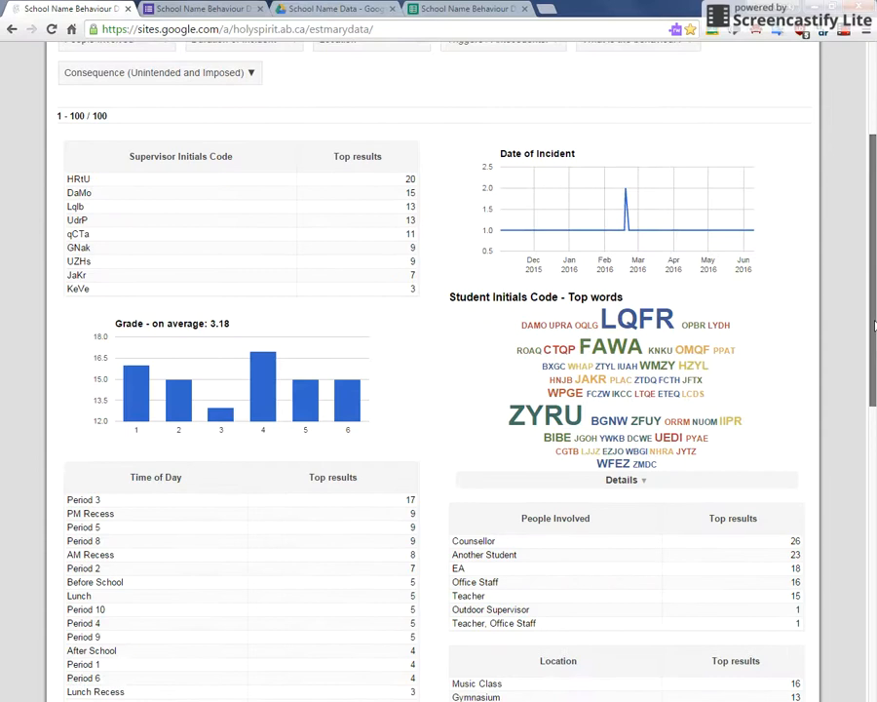
pyautogui.scroll(-3)
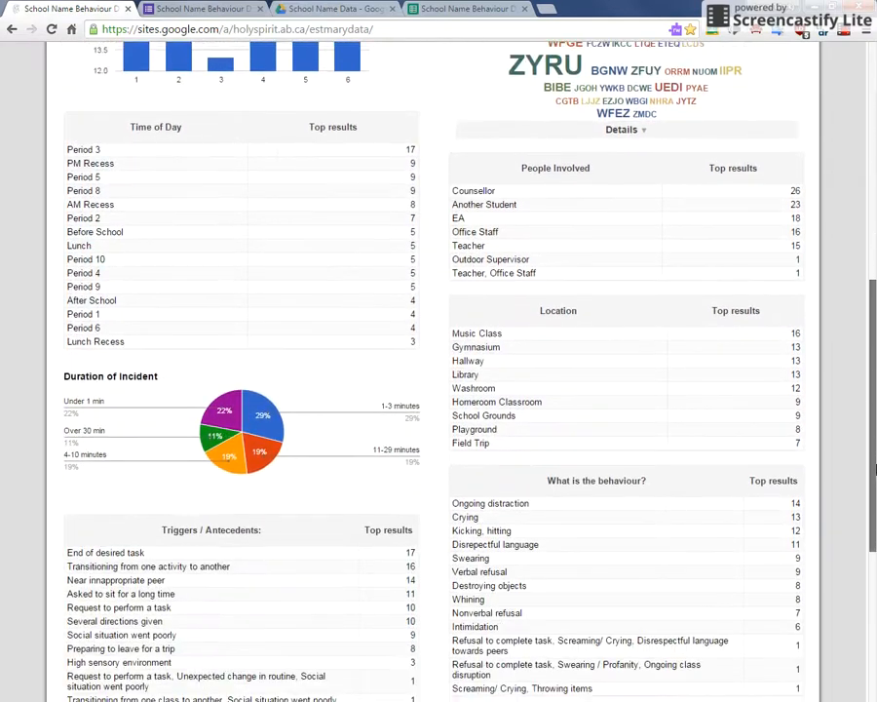
pyautogui.scroll(-3)
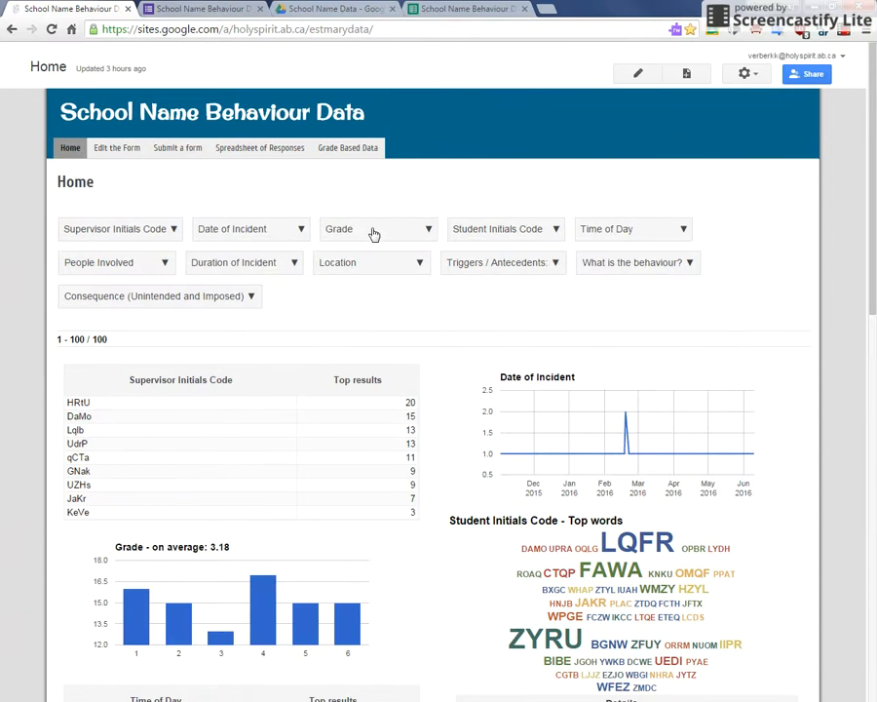
# - Filter the dashboard to grade 4 and scroll through its 17-incident charts and tables
pyautogui.click(378, 228)
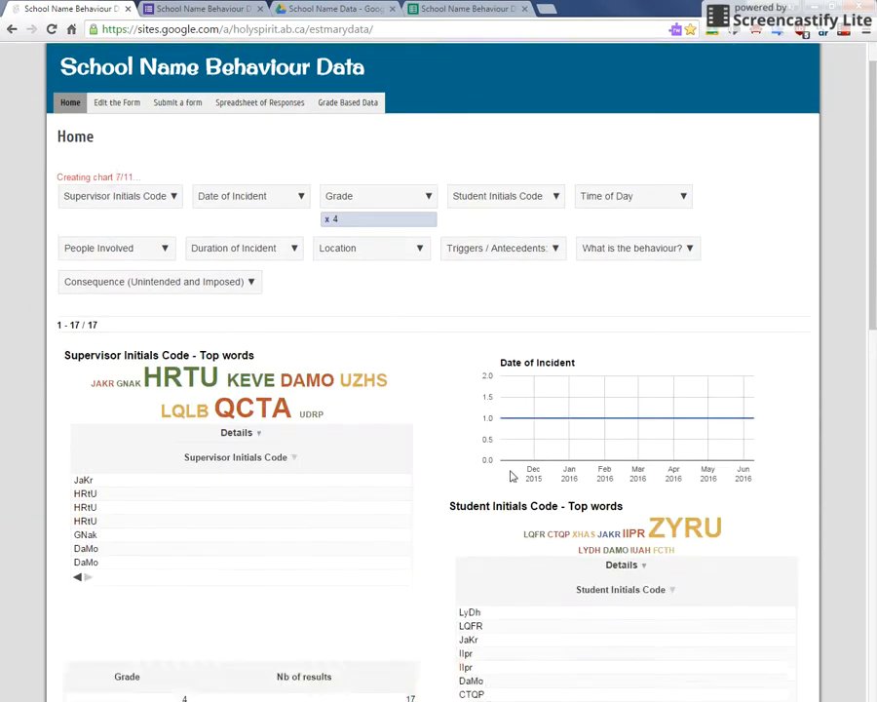
pyautogui.scroll(-3)
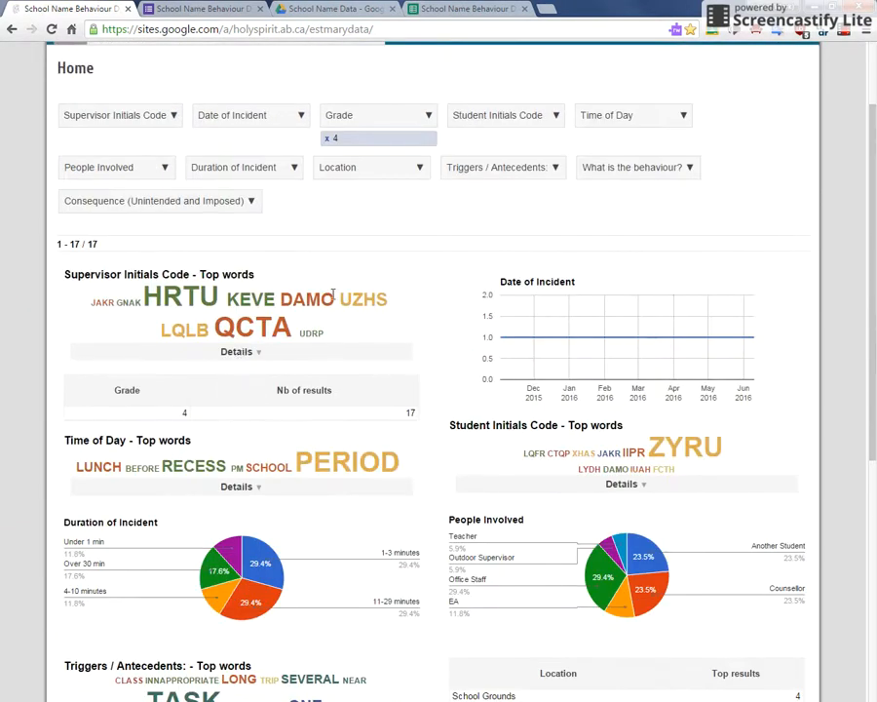
pyautogui.scroll(-3)
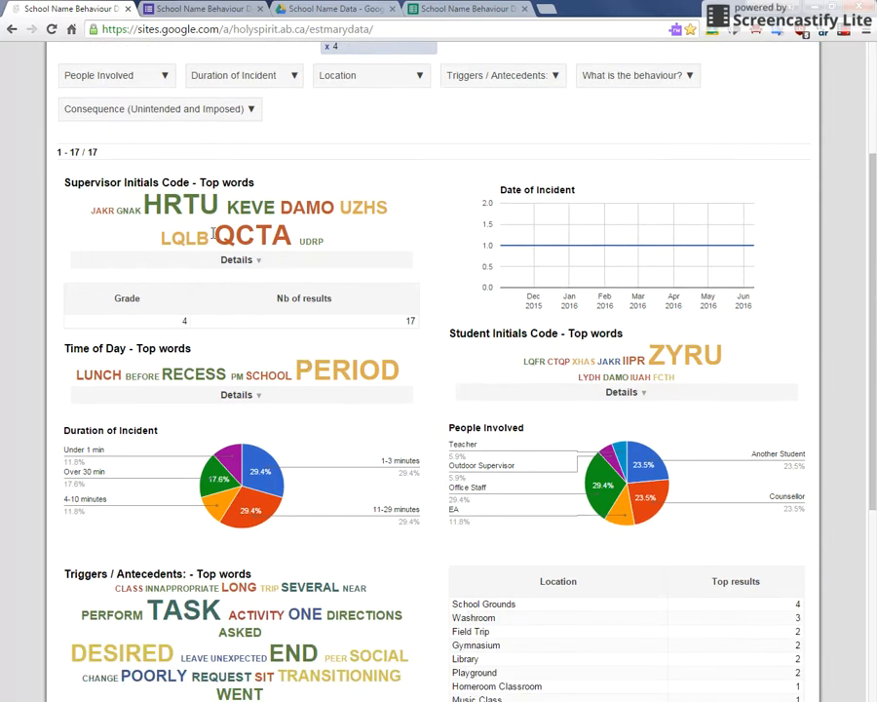
pyautogui.scroll(-3)
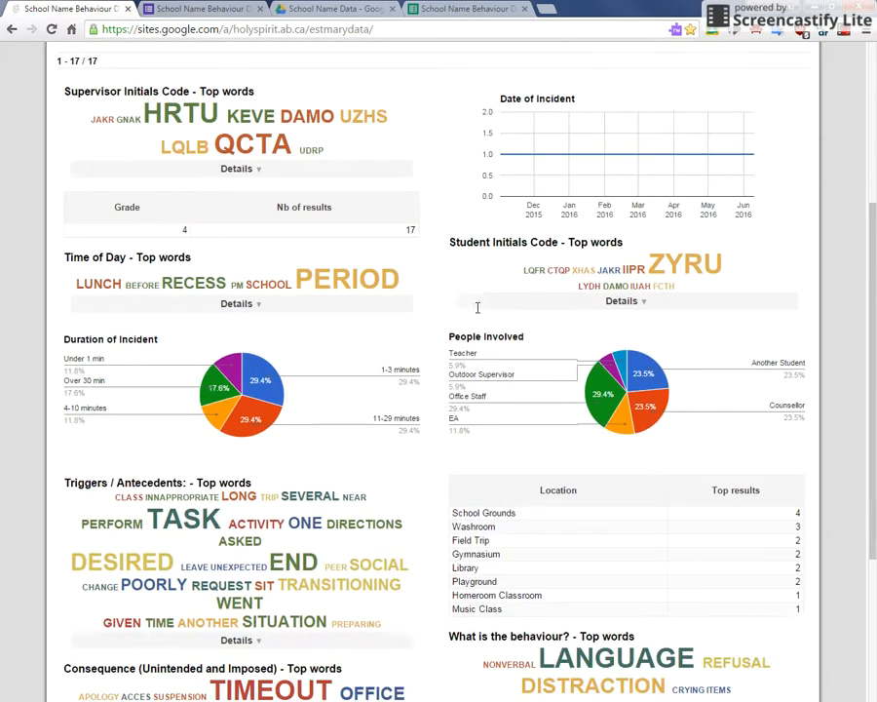
pyautogui.scroll(-3)
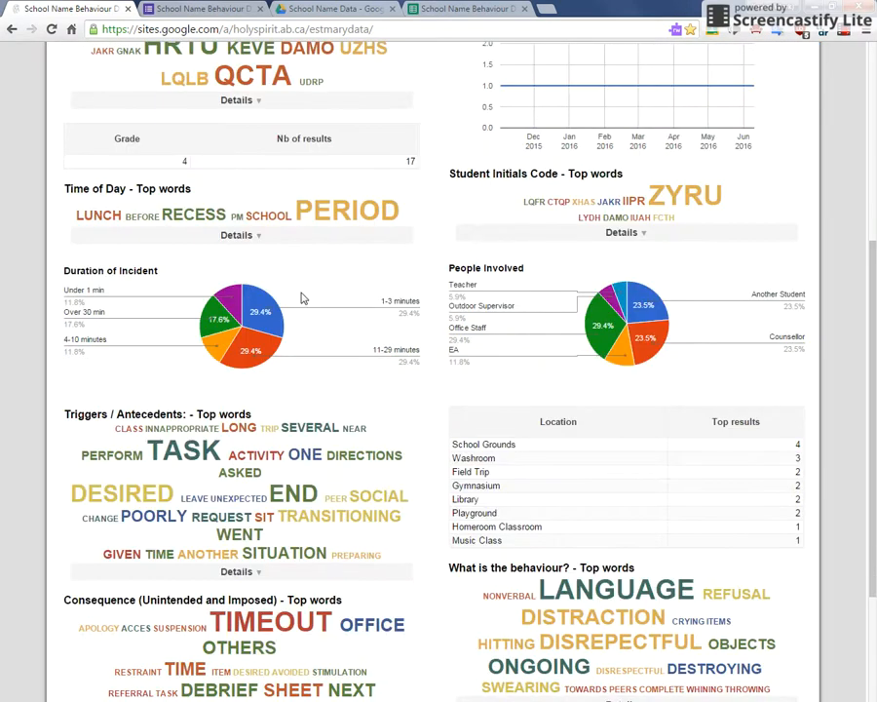
pyautogui.scroll(-3)
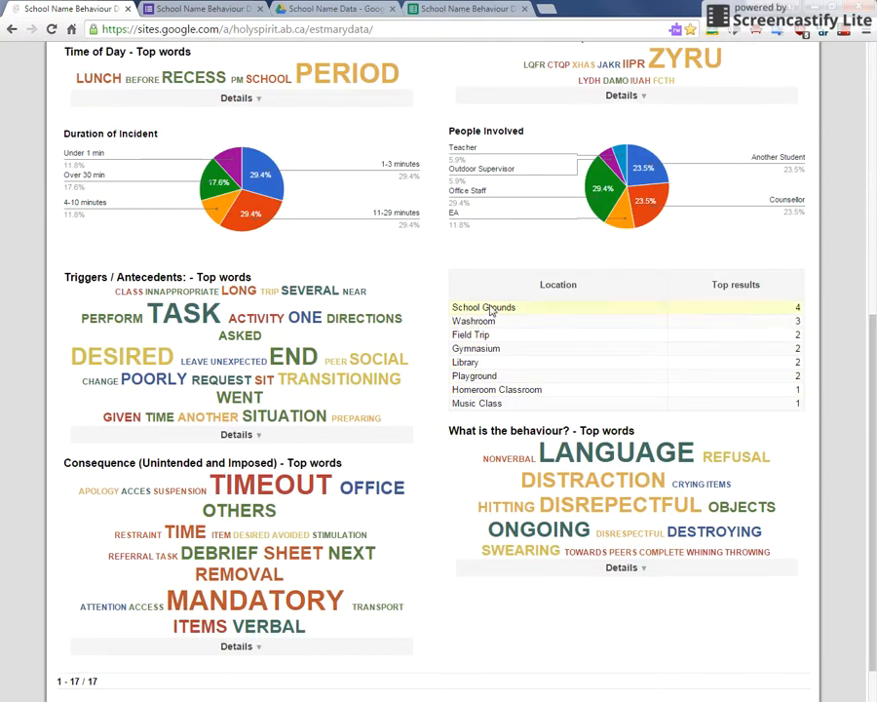
pyautogui.scroll(-3)
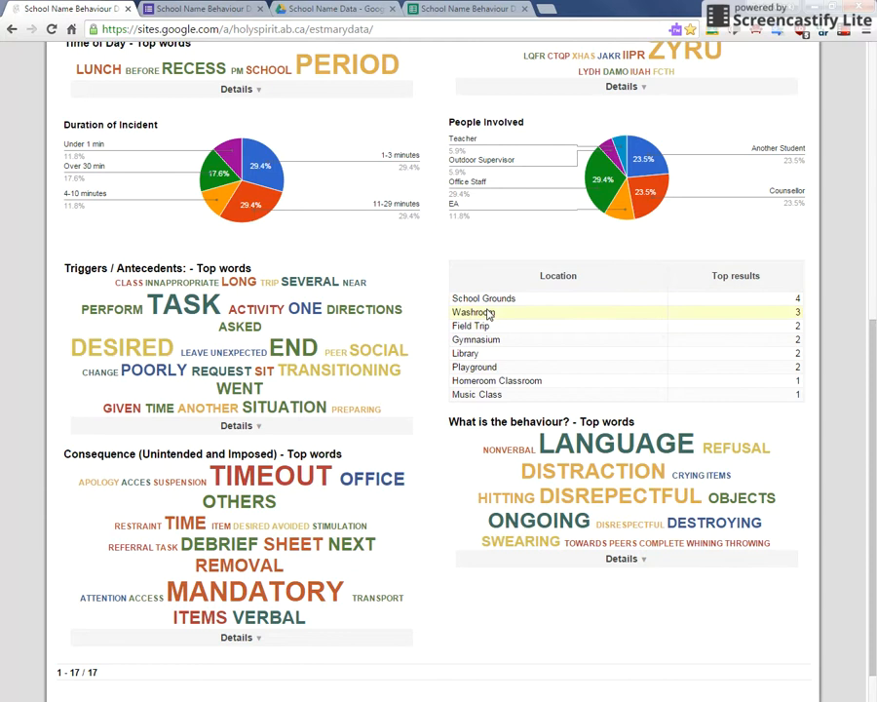
pyautogui.scroll(-3)
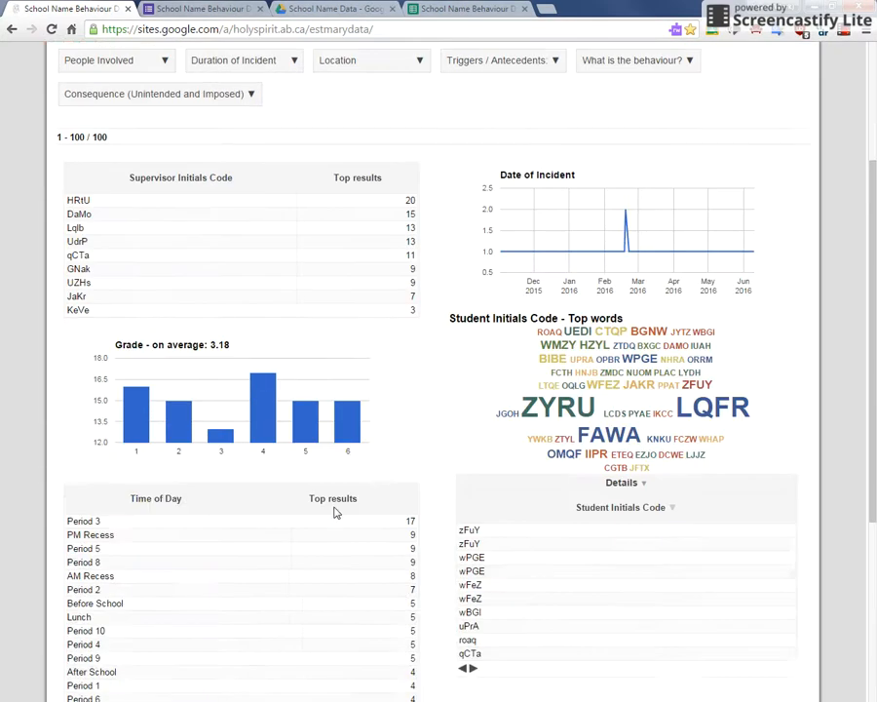
pyautogui.scroll(-3)
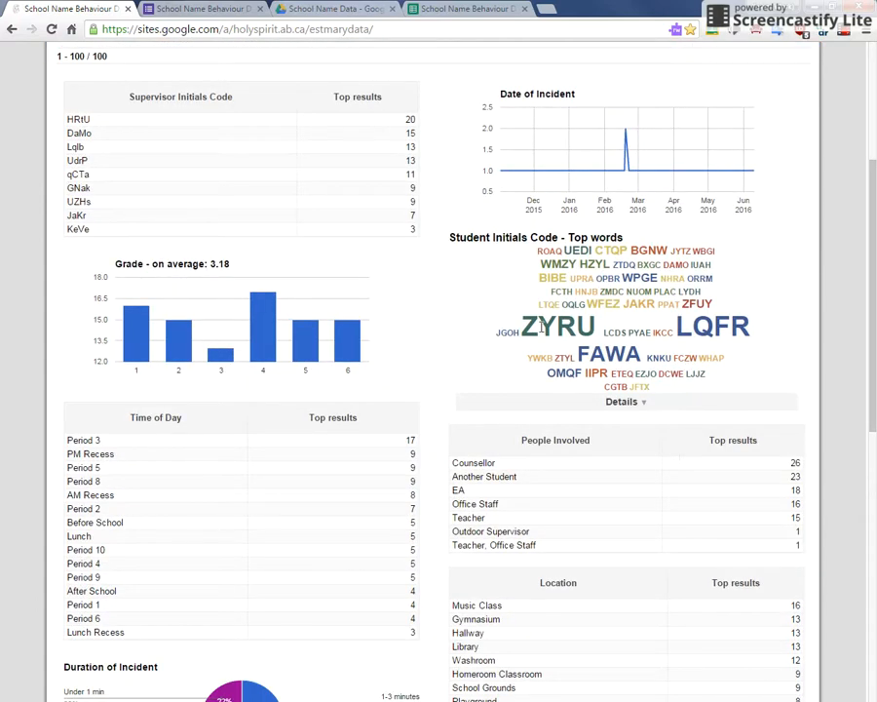
pyautogui.scroll(3)
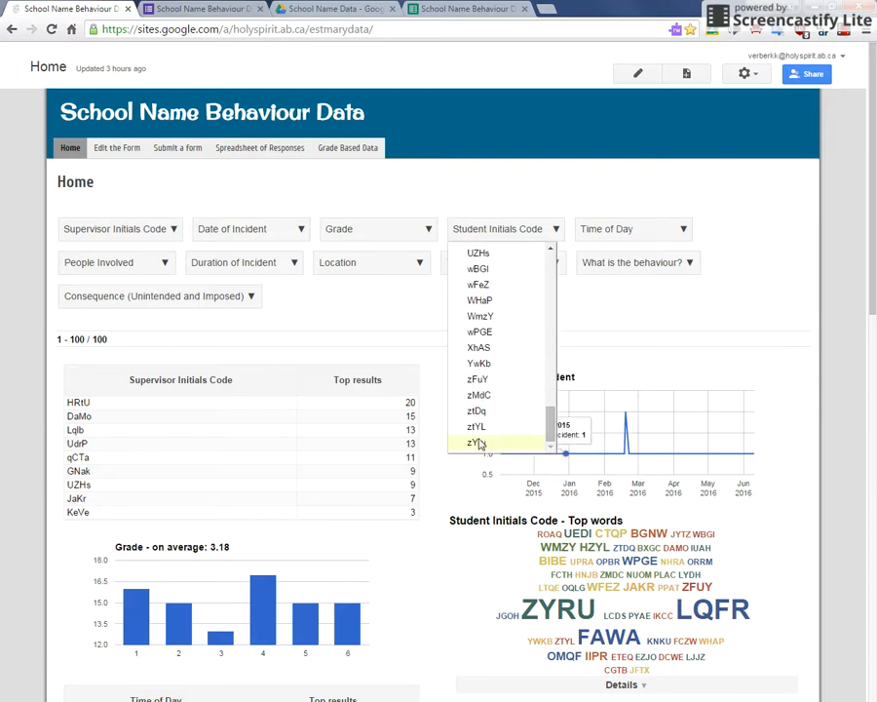
pyautogui.click(476, 442)
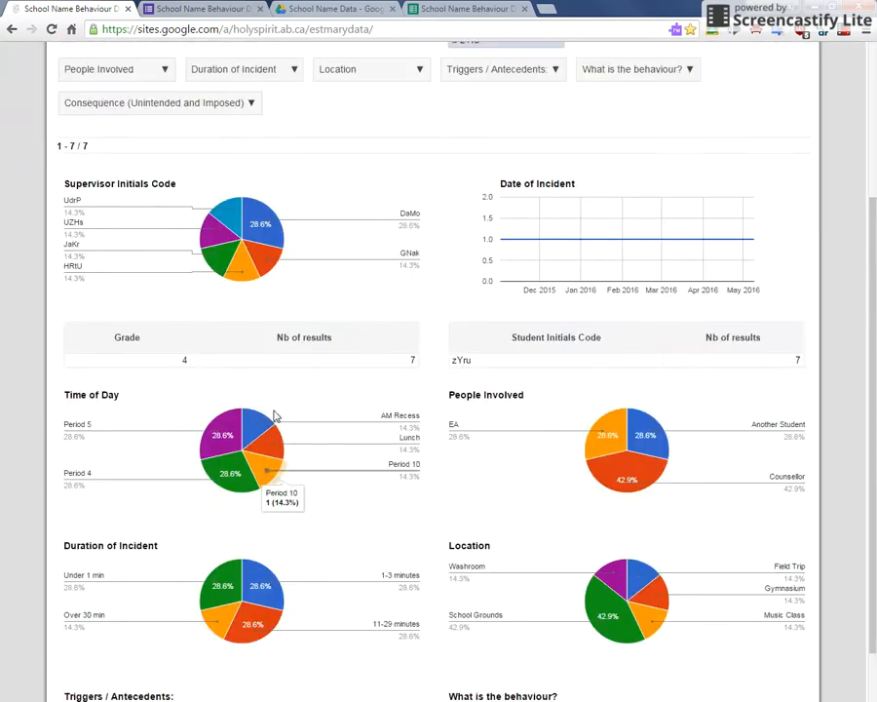
pyautogui.scroll(3)
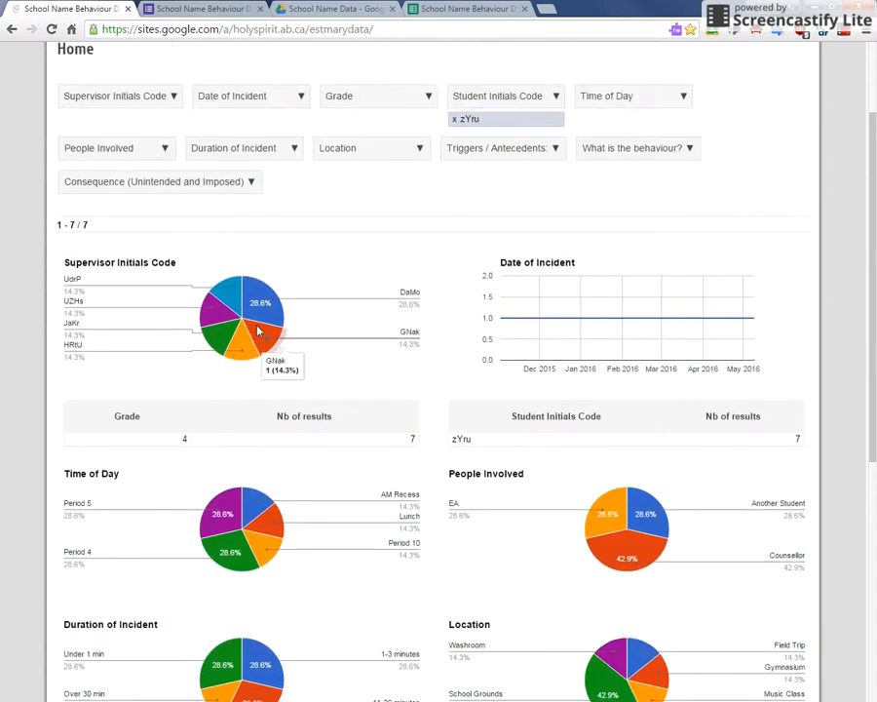
pyautogui.scroll(-3)
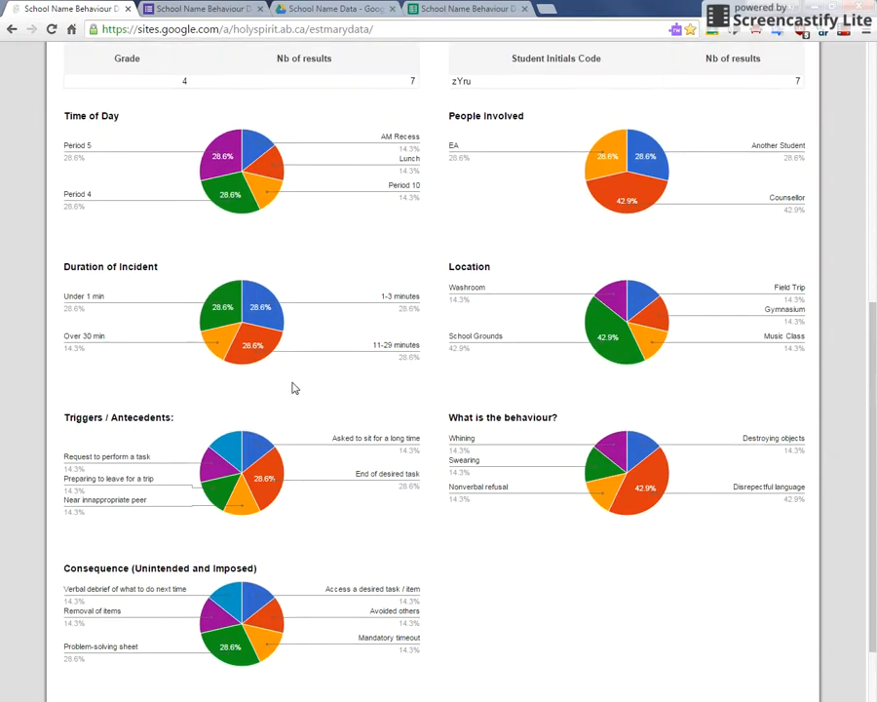
pyautogui.moveTo(271, 363)
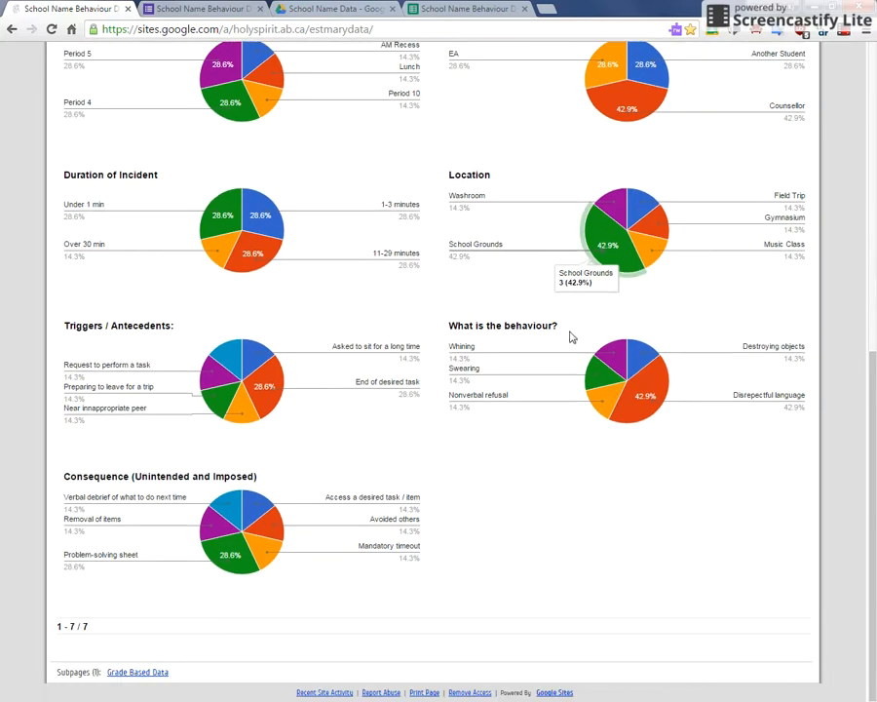
pyautogui.moveTo(732, 429)
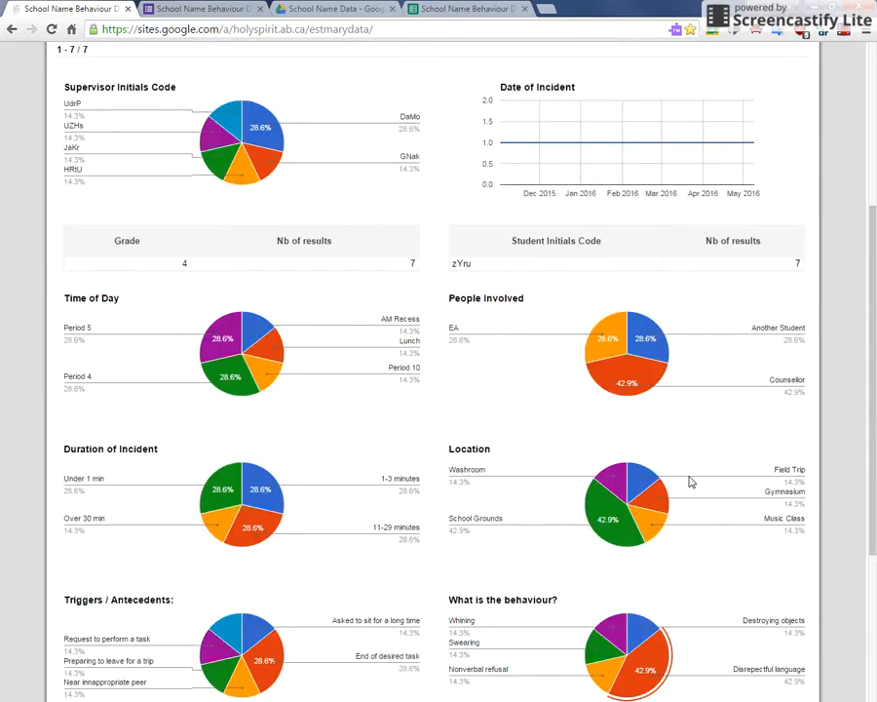
pyautogui.scroll(3)
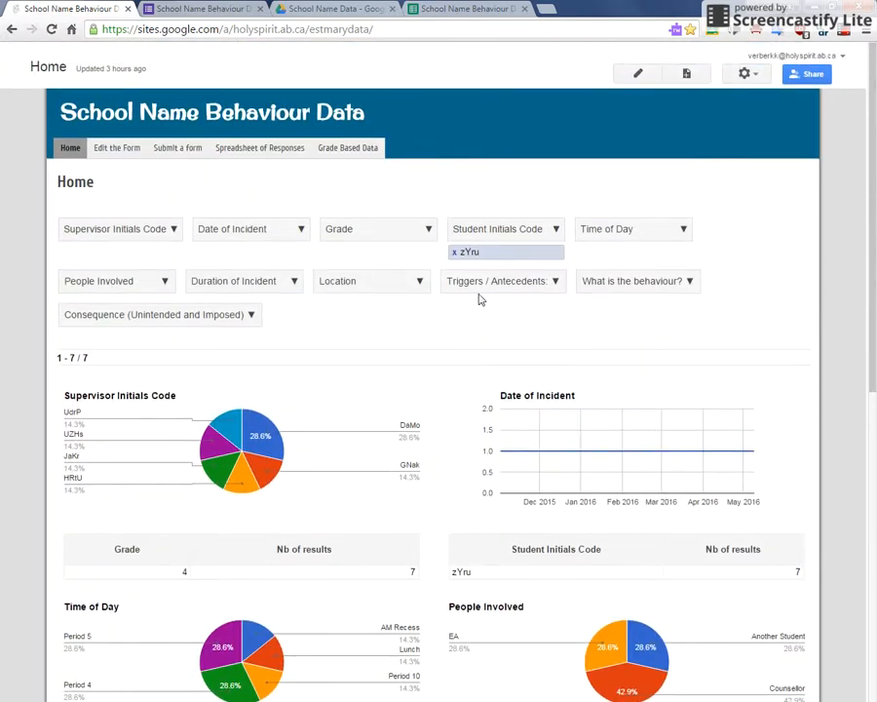
# - Clear the zYru student filter, check the Grade filter values and bring up the responses spreadsheet
pyautogui.click(454, 251)
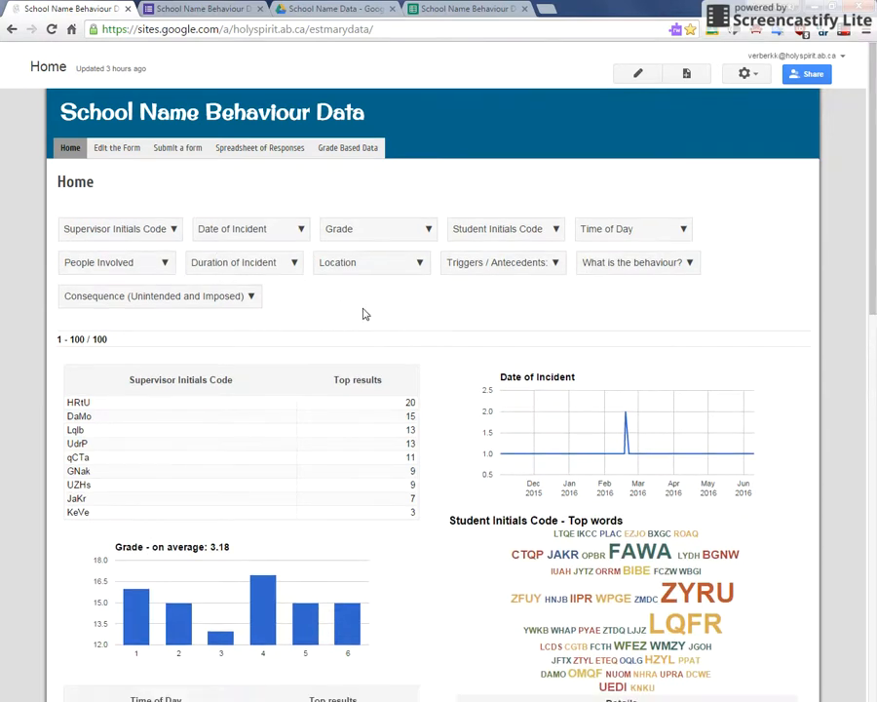
pyautogui.click(377, 228)
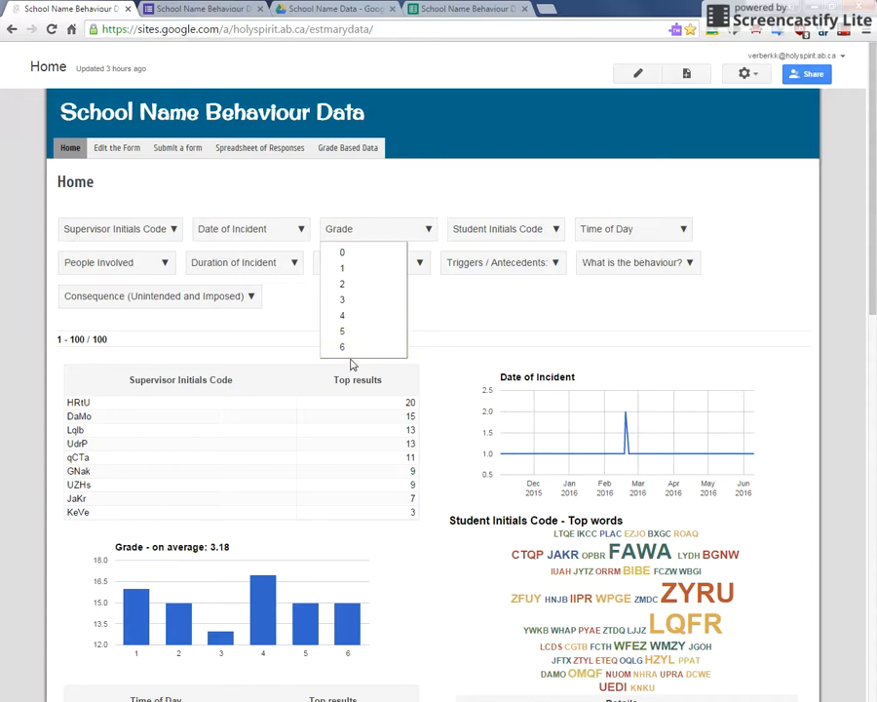
pyautogui.moveTo(429, 320)
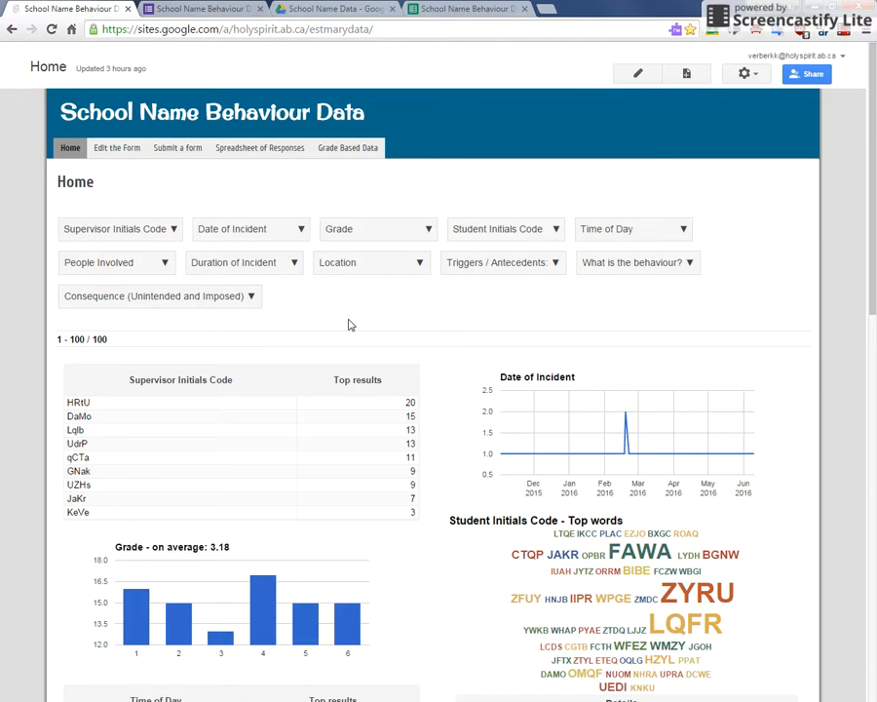
pyautogui.click(468, 8)
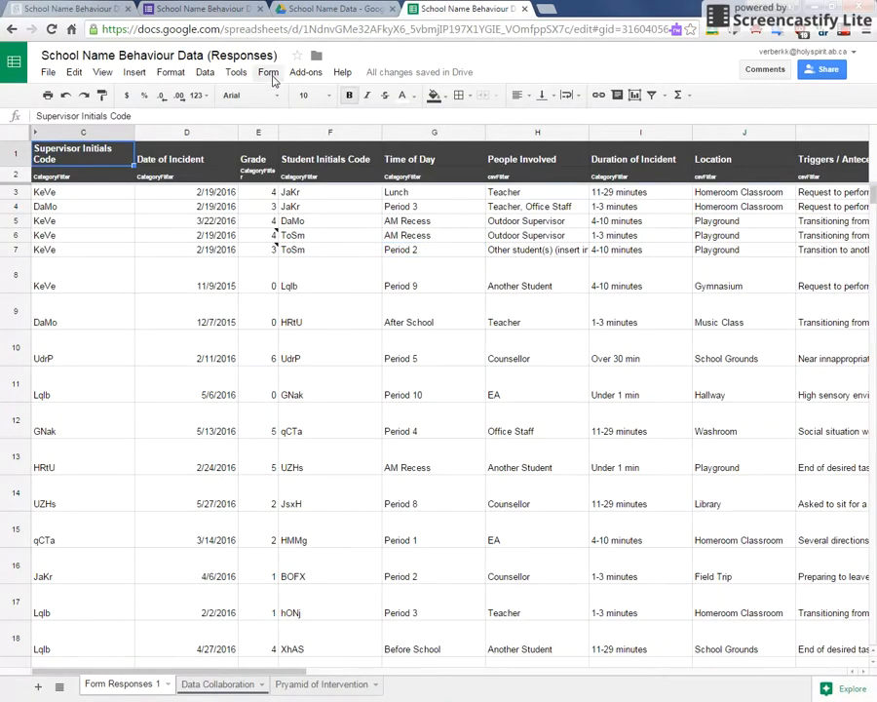
# - Filter the Student Initials Code column to zYru's rows, then reselect all student codes
pyautogui.click(205, 72)
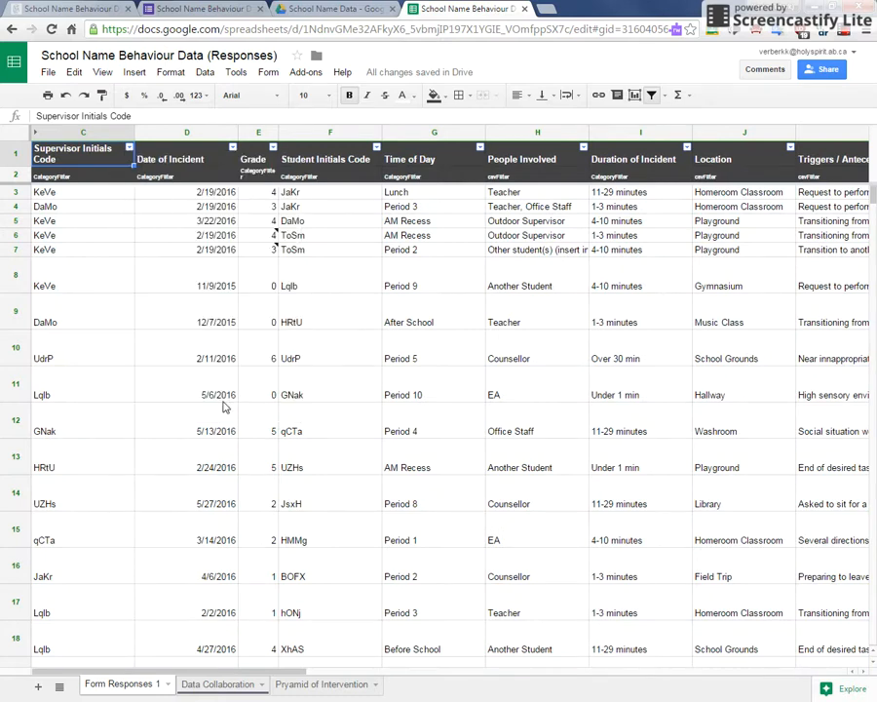
pyautogui.click(129, 148)
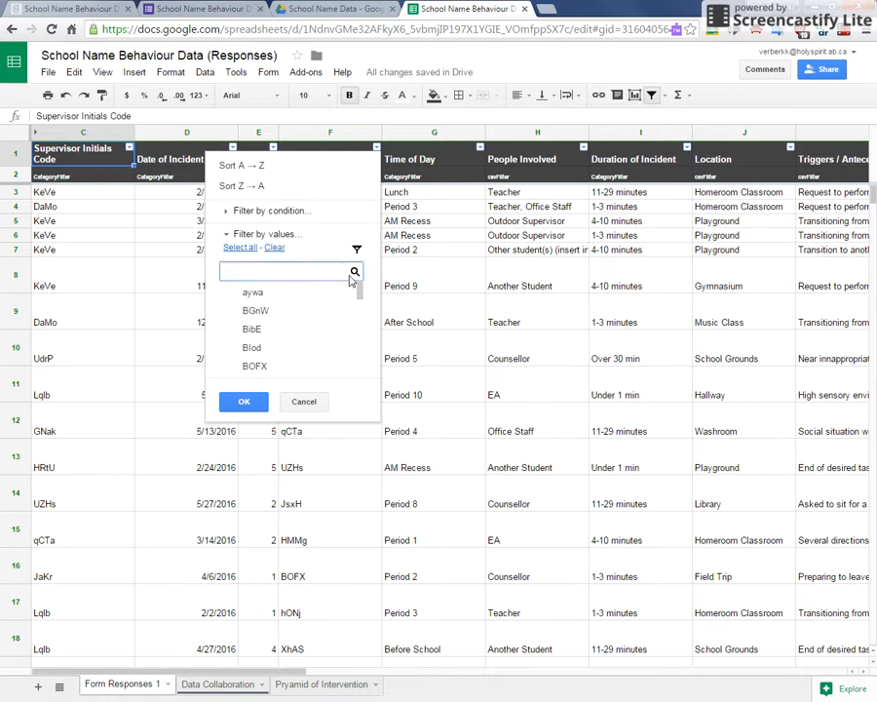
pyautogui.write('z')
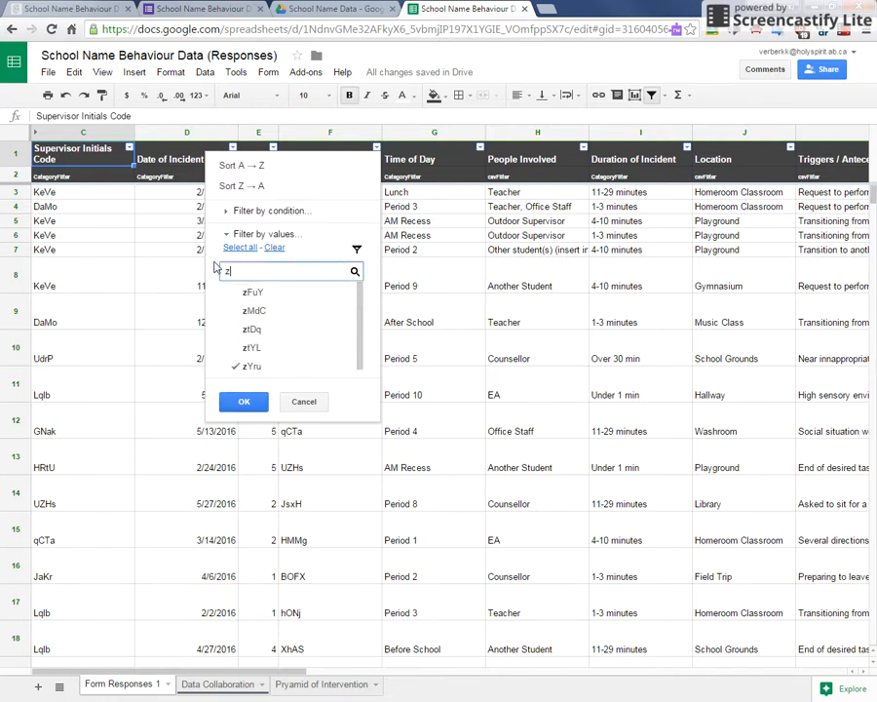
pyautogui.click(244, 402)
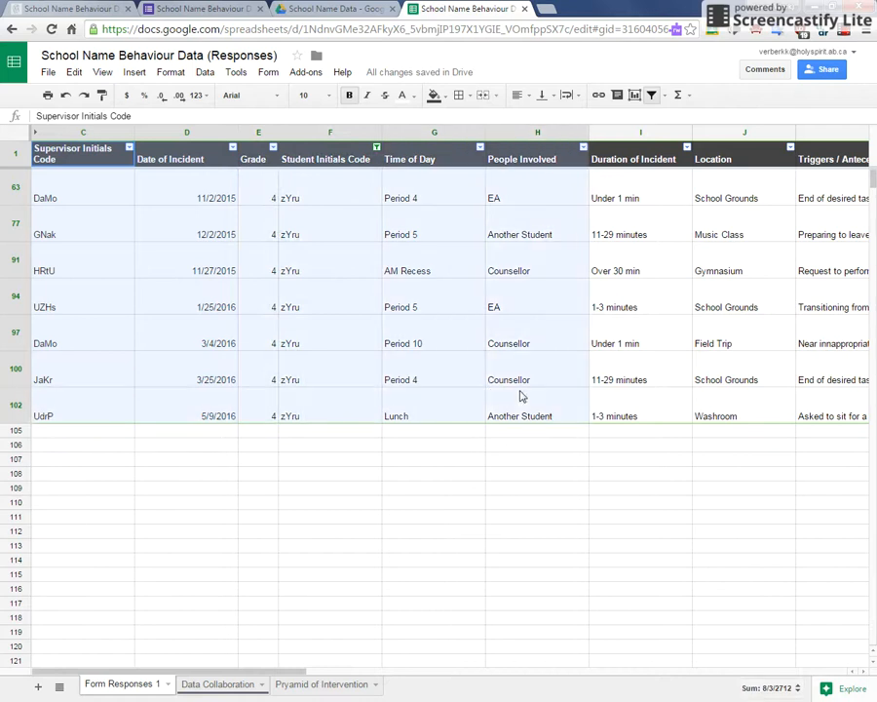
pyautogui.click(536, 430)
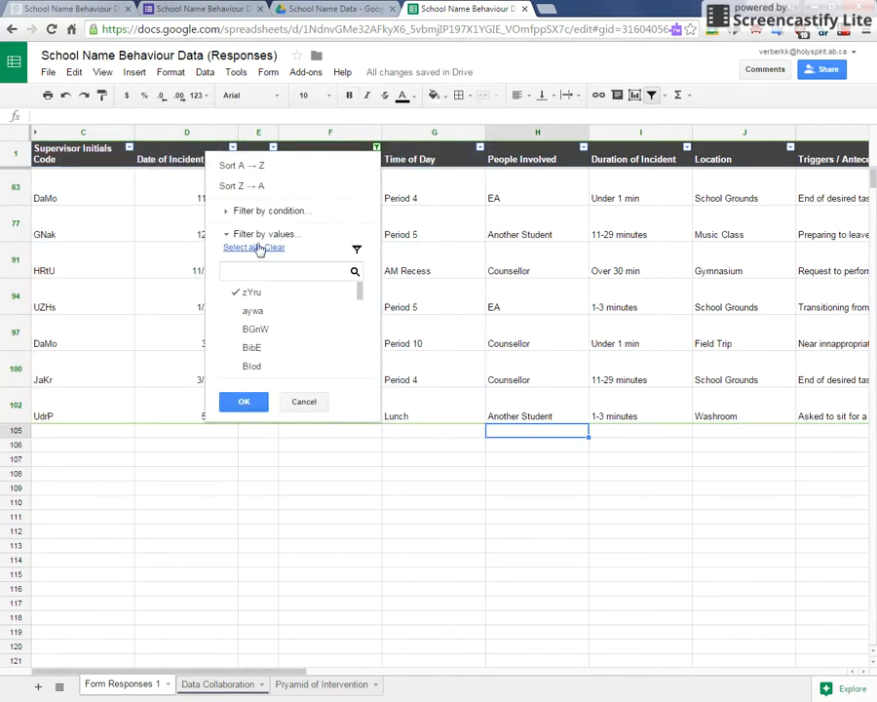
pyautogui.click(244, 402)
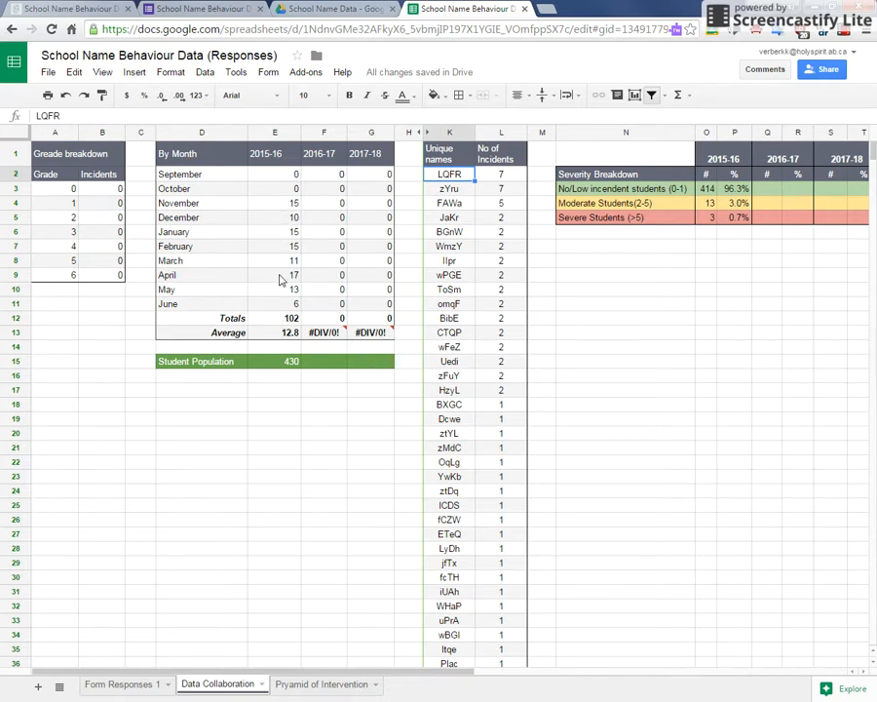
pyautogui.moveTo(300, 320)
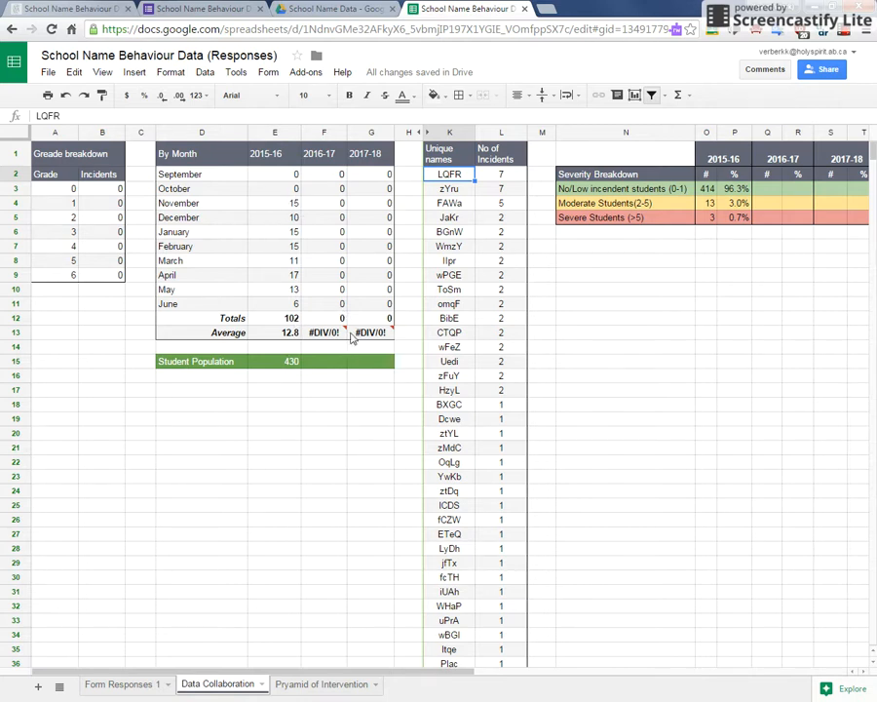
# - Check the student population figure and severity percentage formula, then return to the dashboard site
pyautogui.click(273, 361)
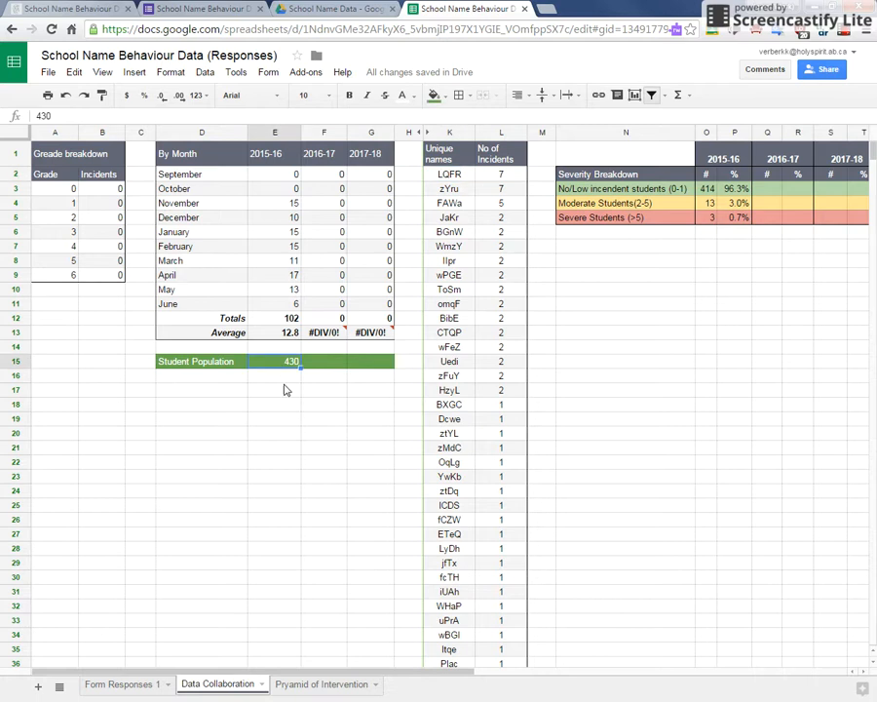
pyautogui.moveTo(717, 193)
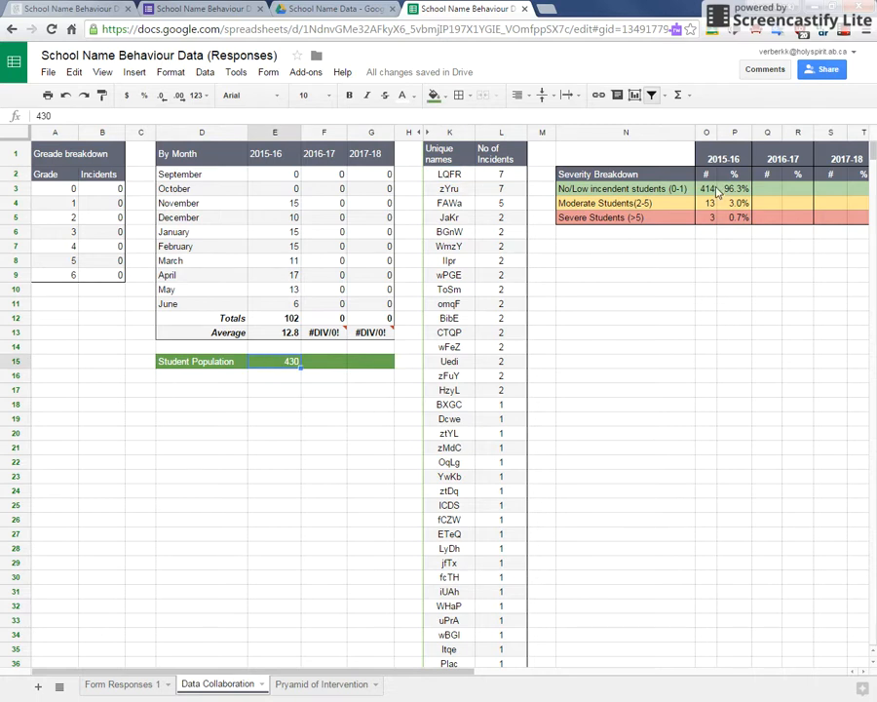
pyautogui.click(733, 187)
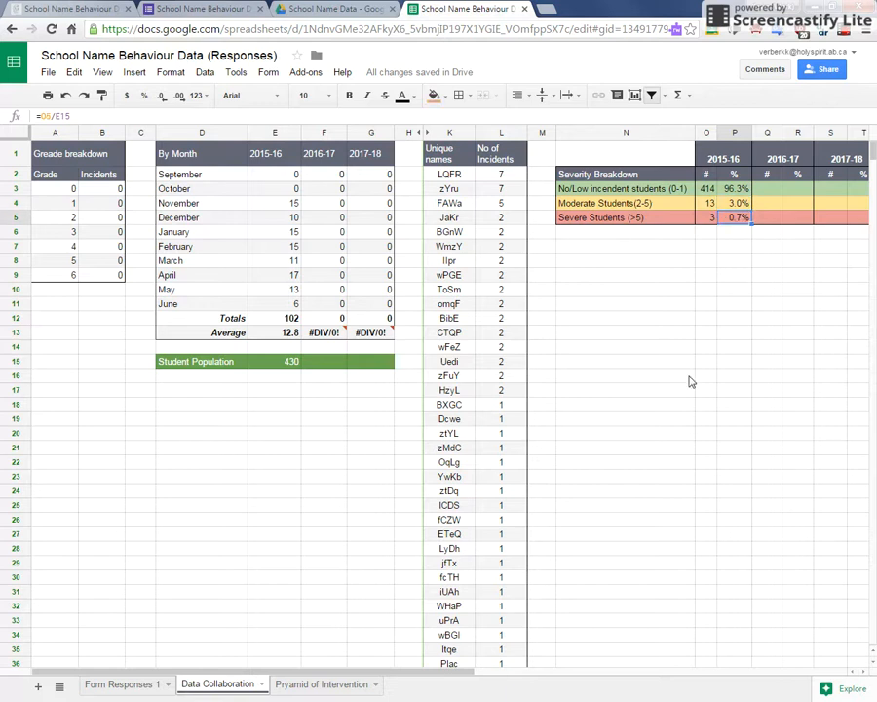
pyautogui.click(322, 682)
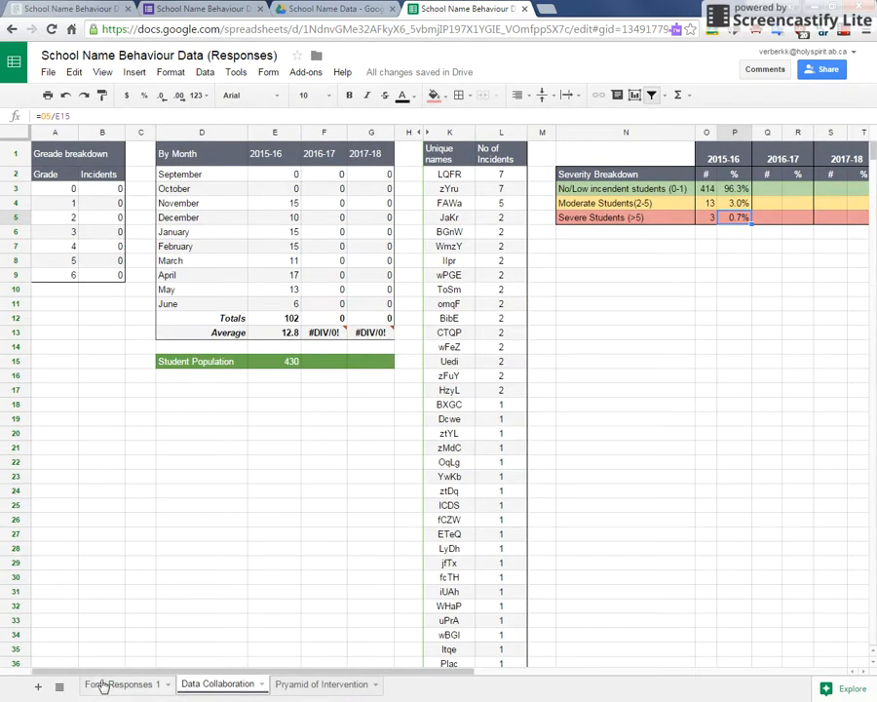
pyautogui.click(119, 682)
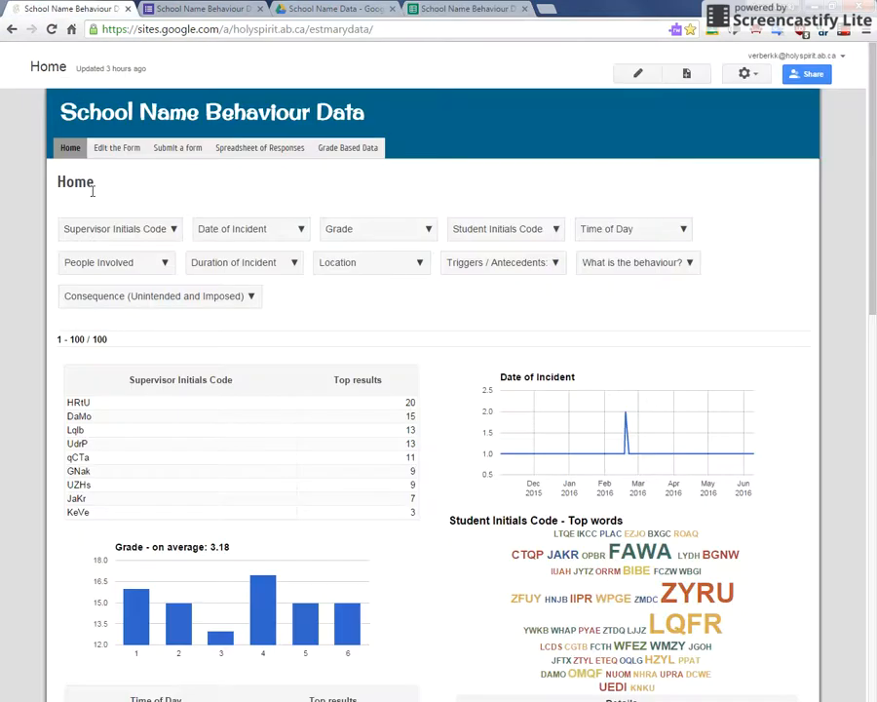
# - Reach the Grade 4 School Name Data spreadsheet from the Grade Based Data navigation menu
pyautogui.click(347, 148)
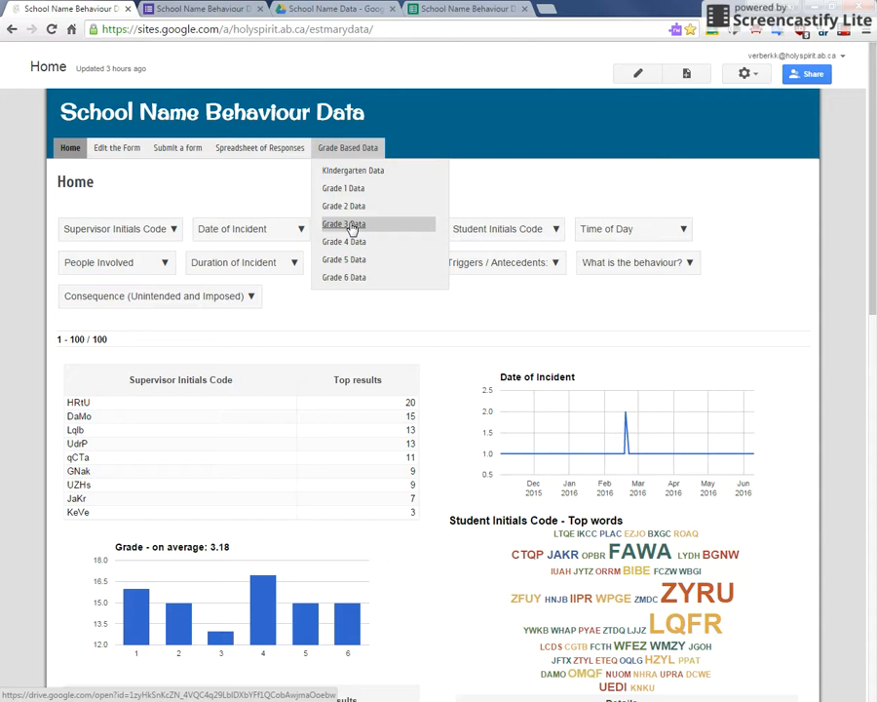
pyautogui.moveTo(343, 242)
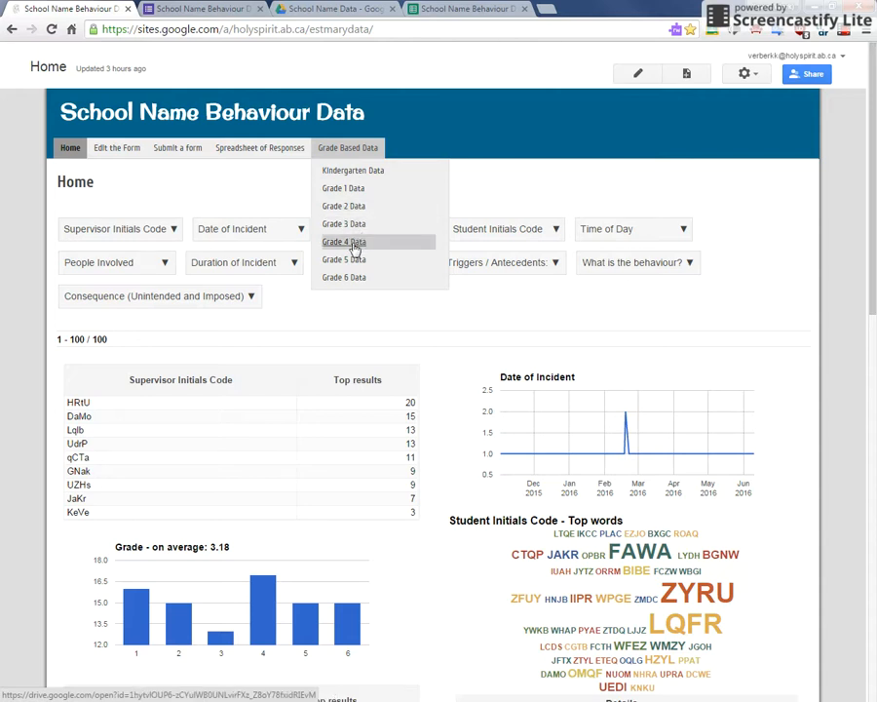
pyautogui.click(343, 241)
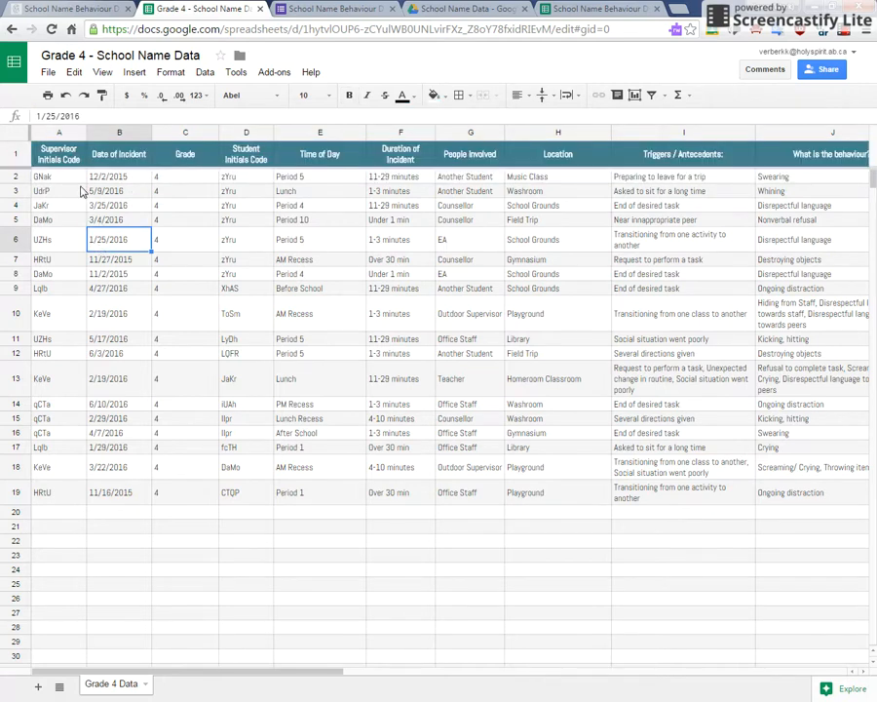
pyautogui.click(58, 175)
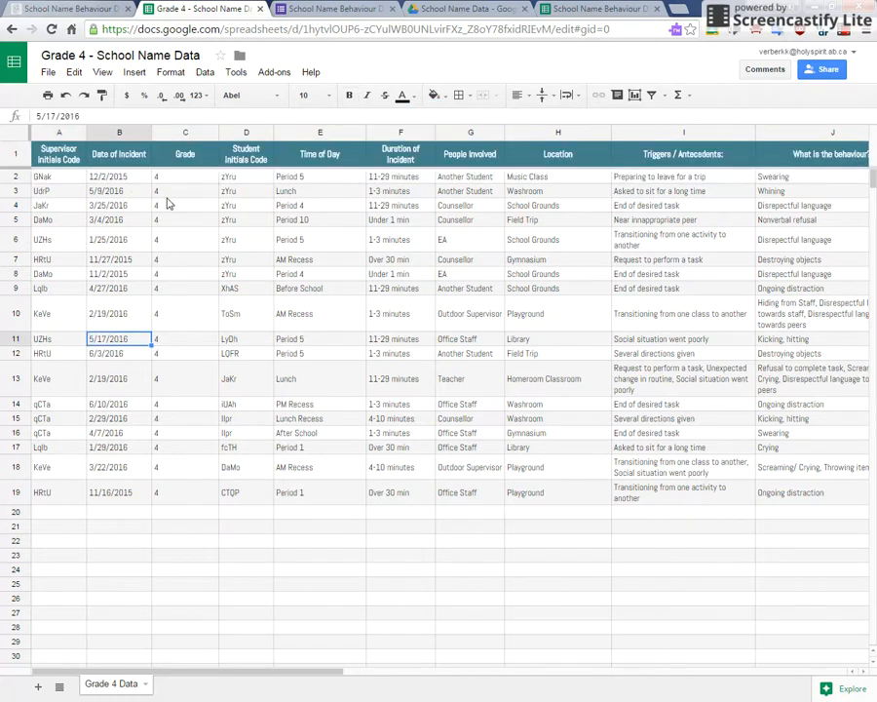
pyautogui.moveTo(167, 222)
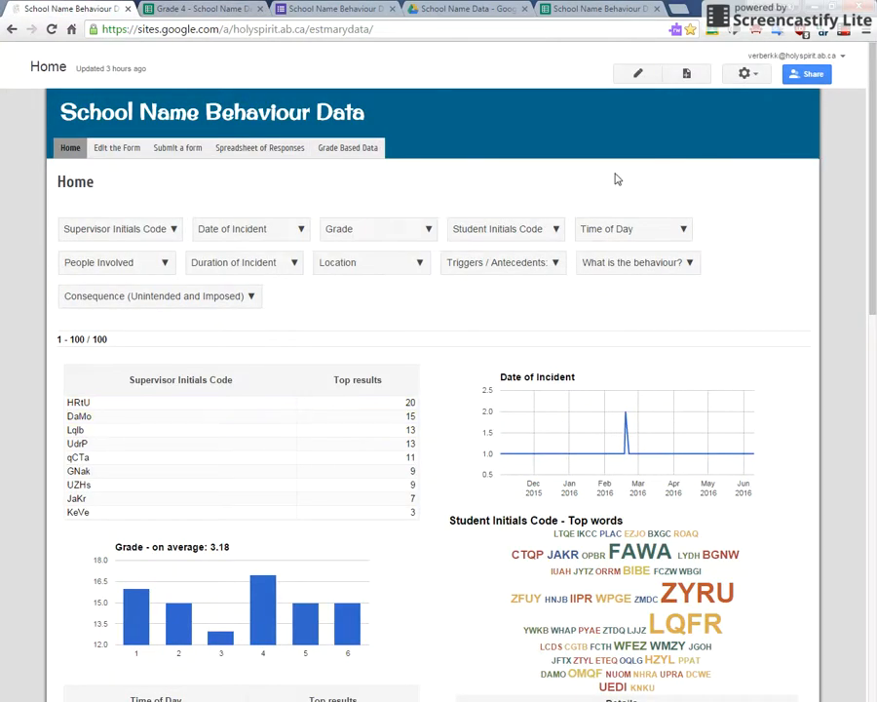
pyautogui.click(203, 8)
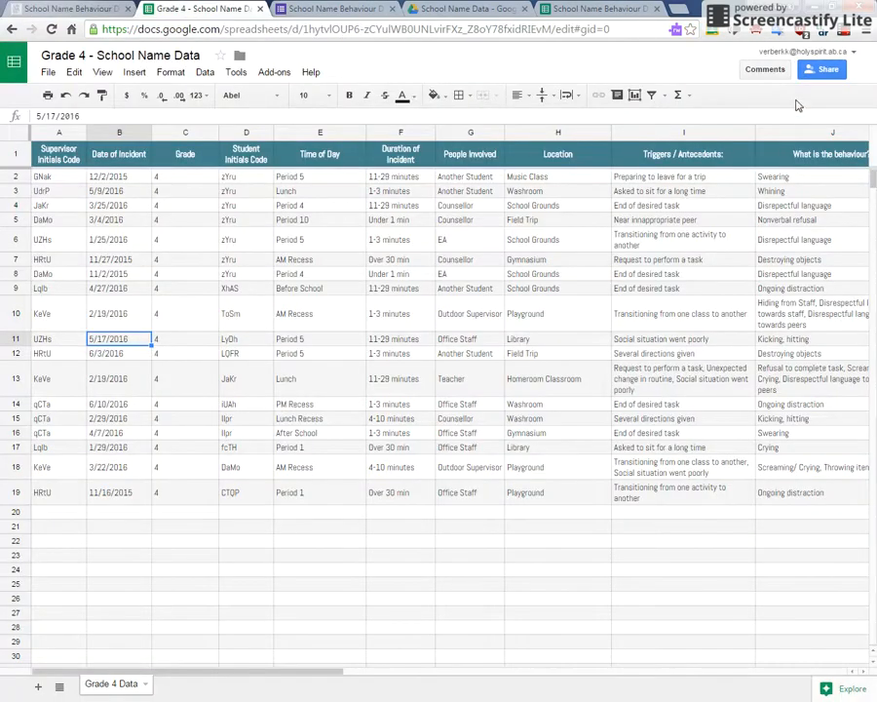
pyautogui.click(823, 71)
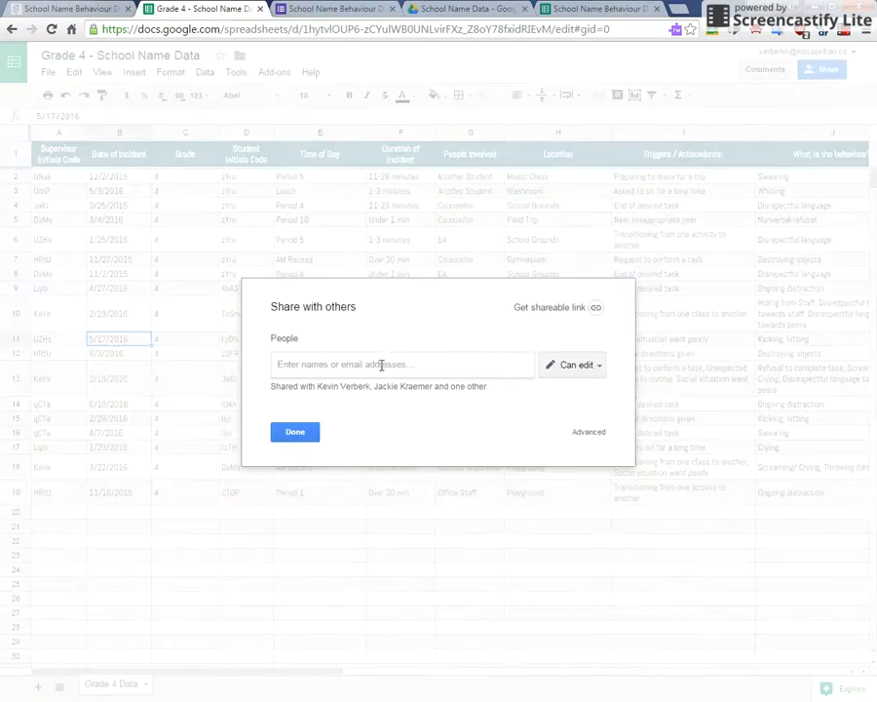
pyautogui.click(294, 432)
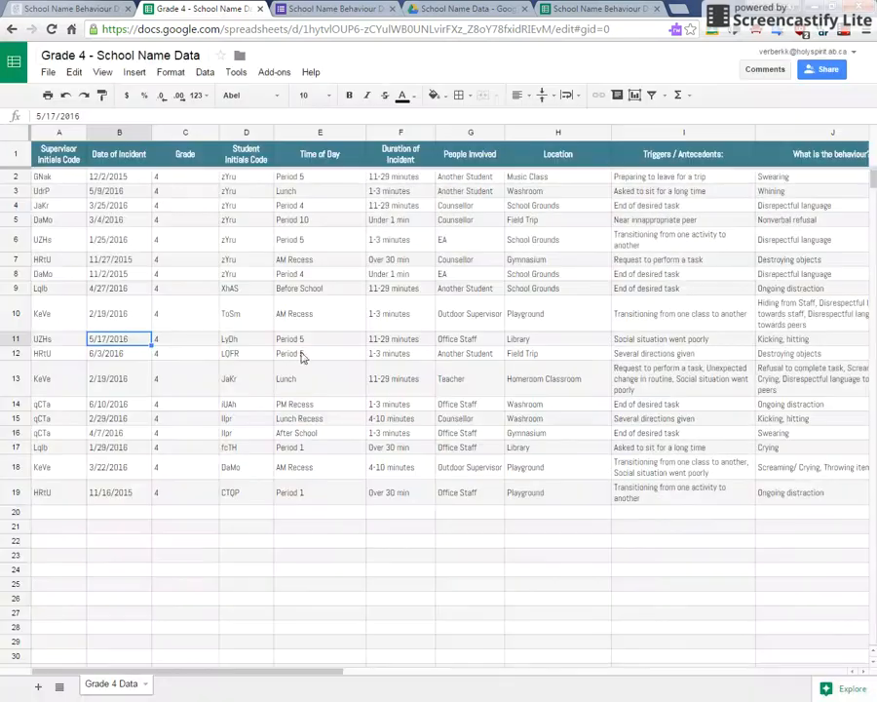